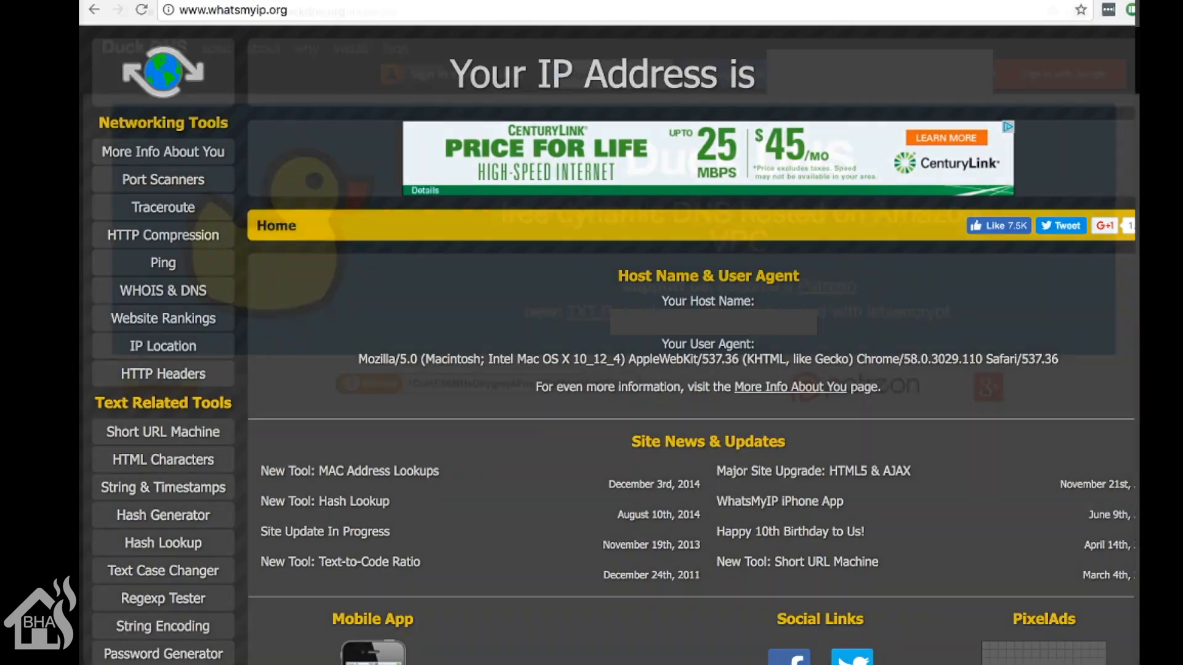
- Open duckdns.org and sign in with Google to reach the account dashboard
left_click(232, 11)
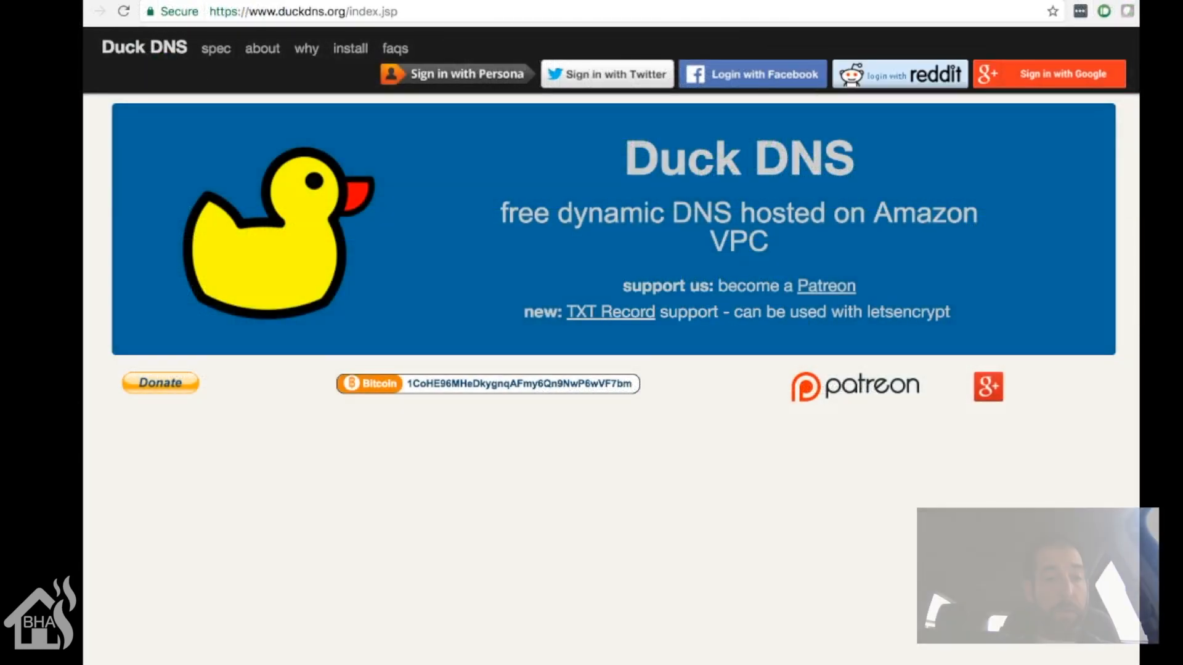
left_click(302, 11)
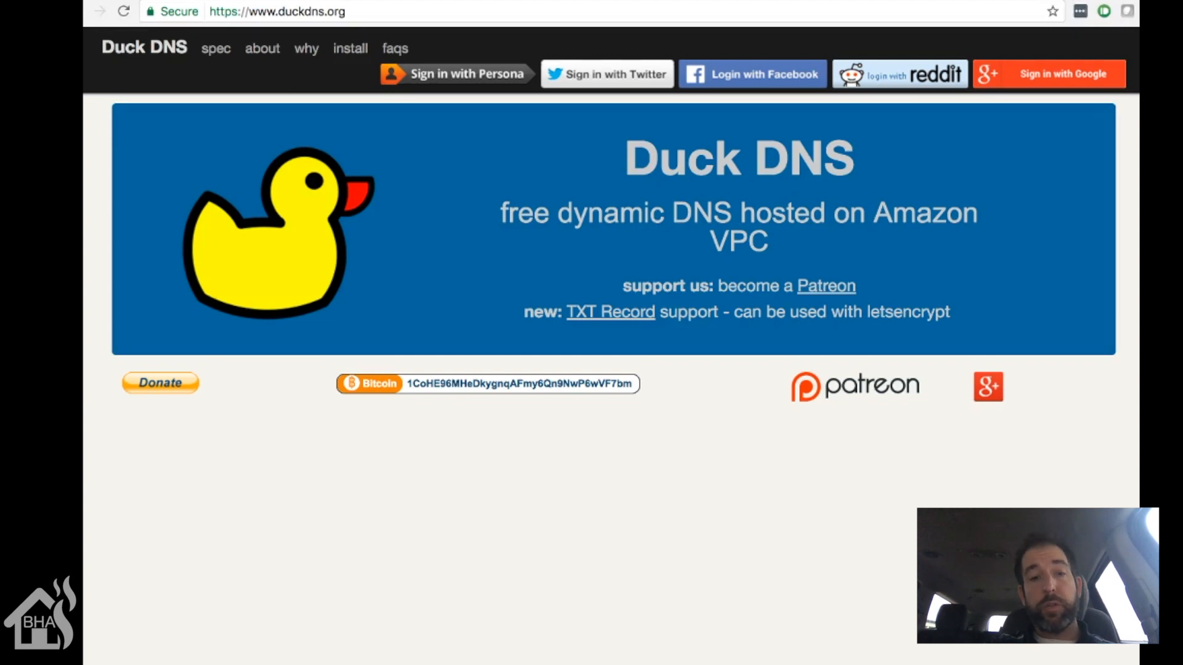
left_click(1047, 74)
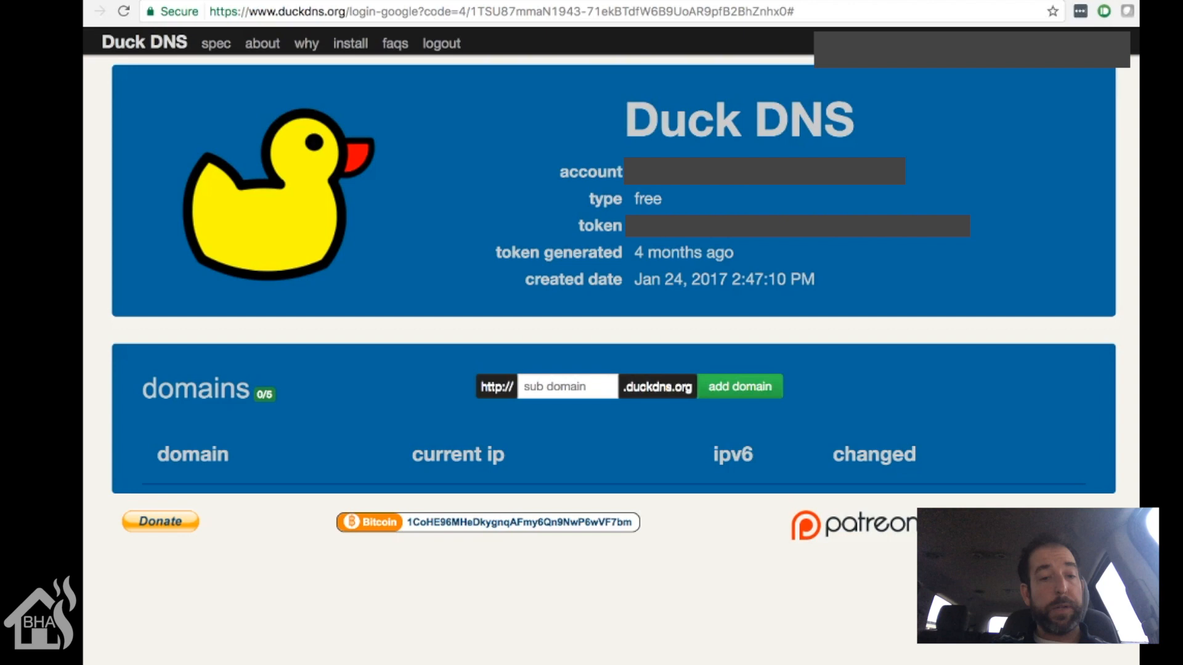
- Add a new subdomain (1 of 5 domains) and bring up the terminal
left_click(568, 386)
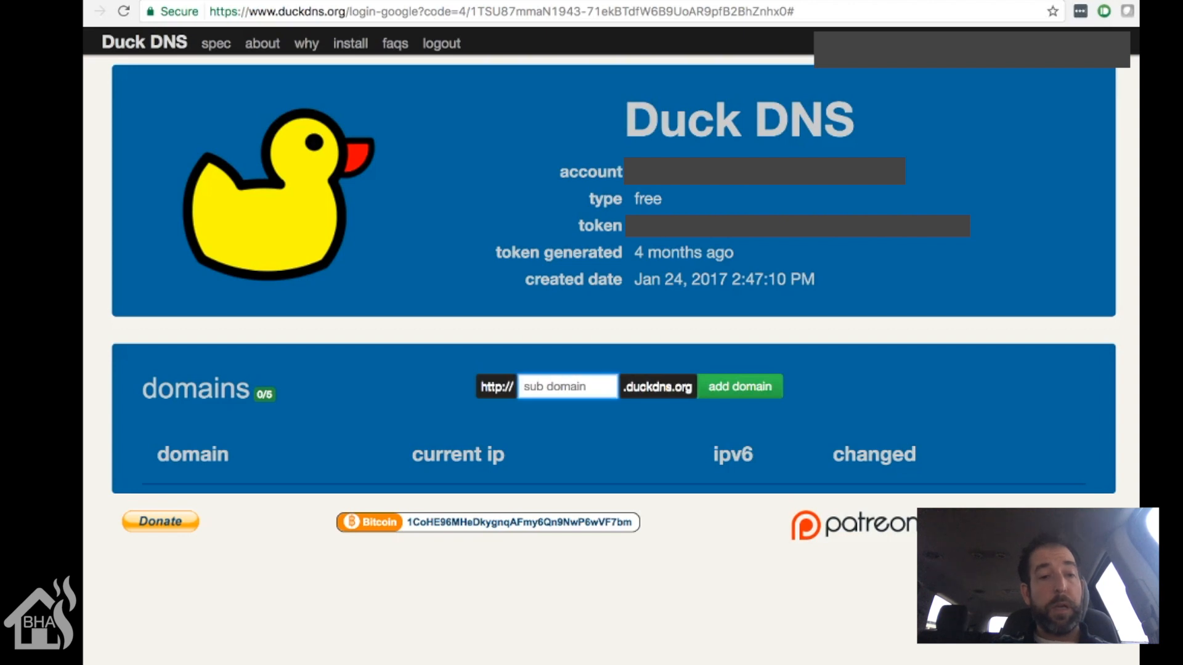
left_click(566, 386)
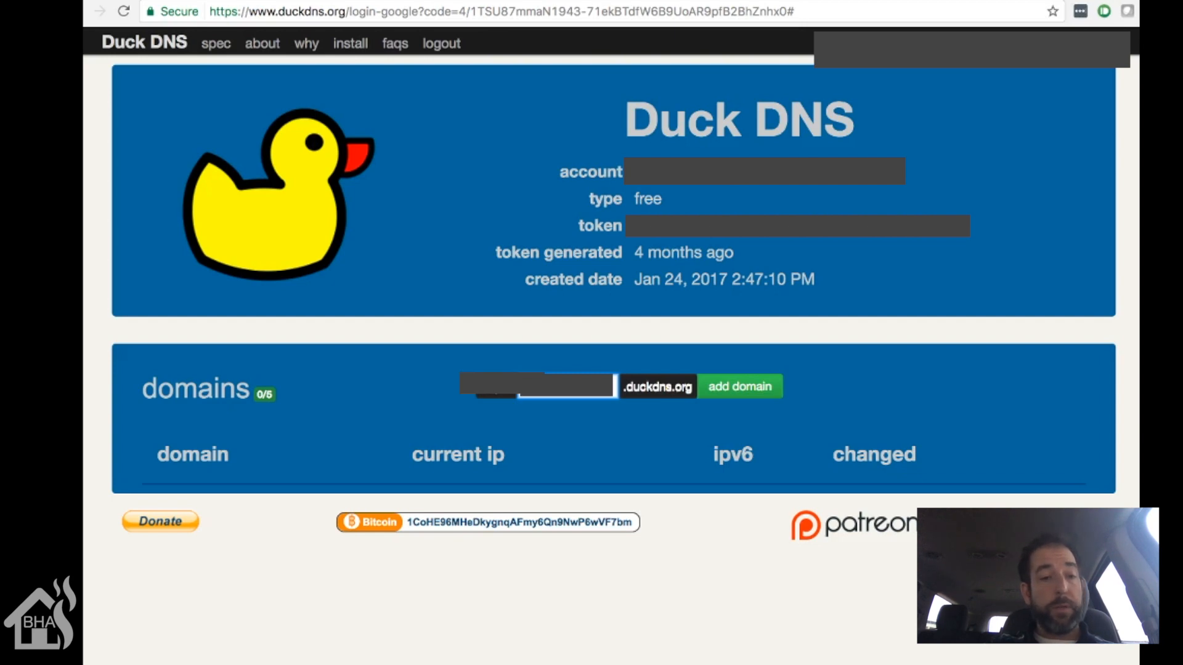
left_click(739, 386)
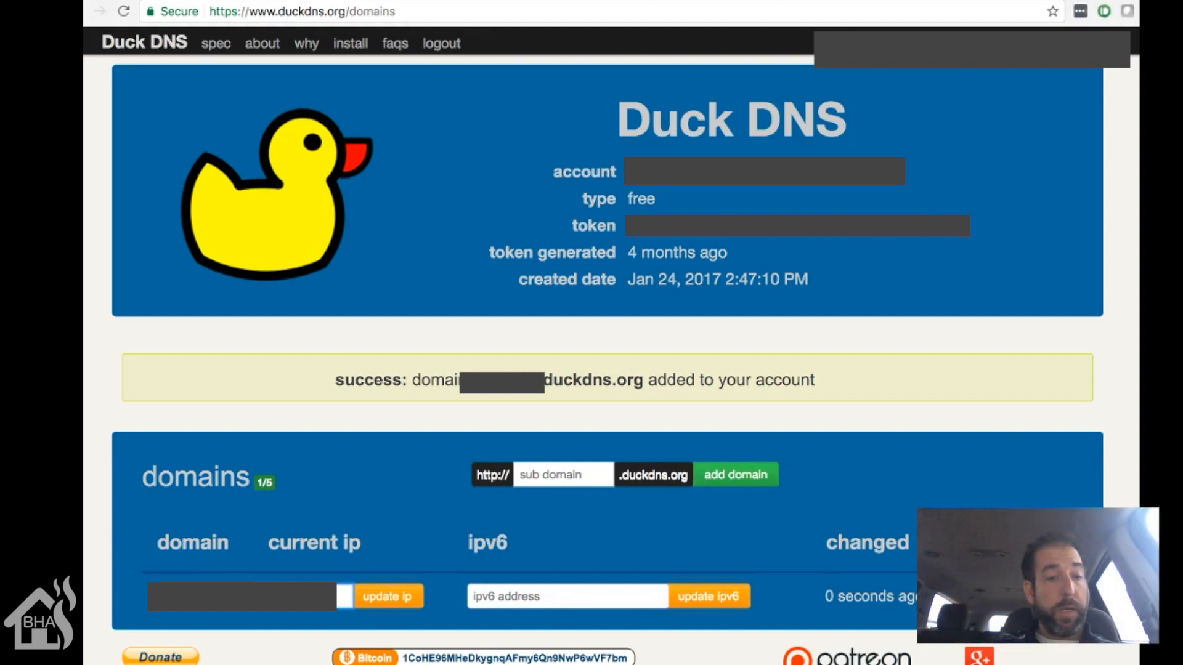
left_click(386, 595)
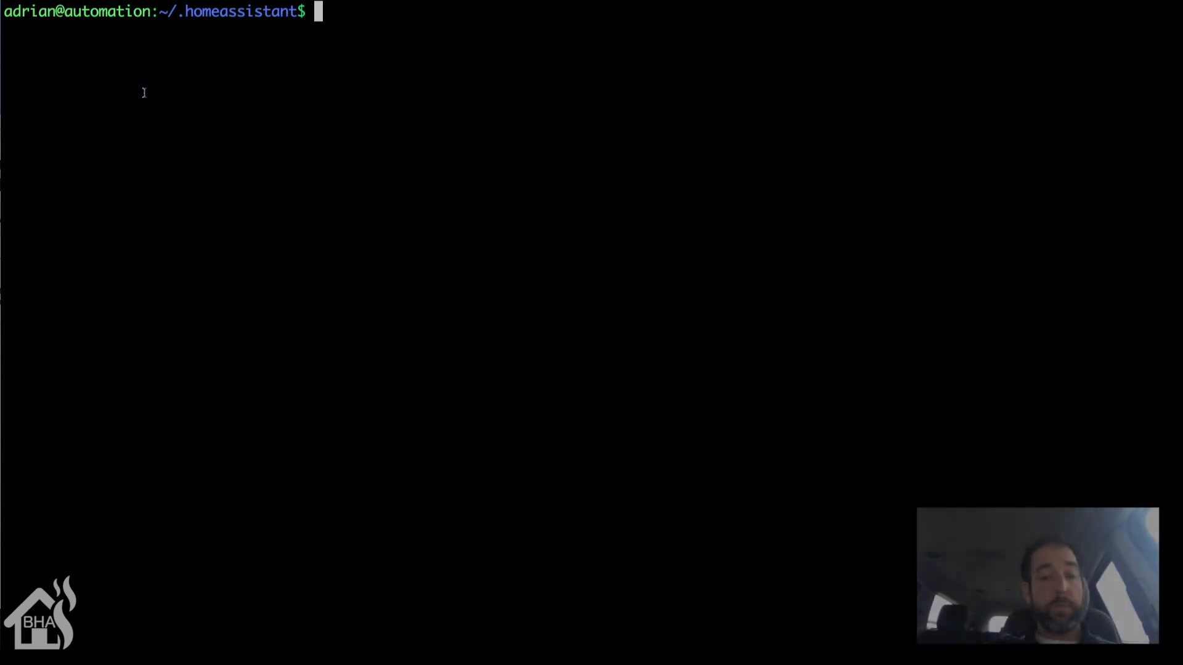
type("sudo")
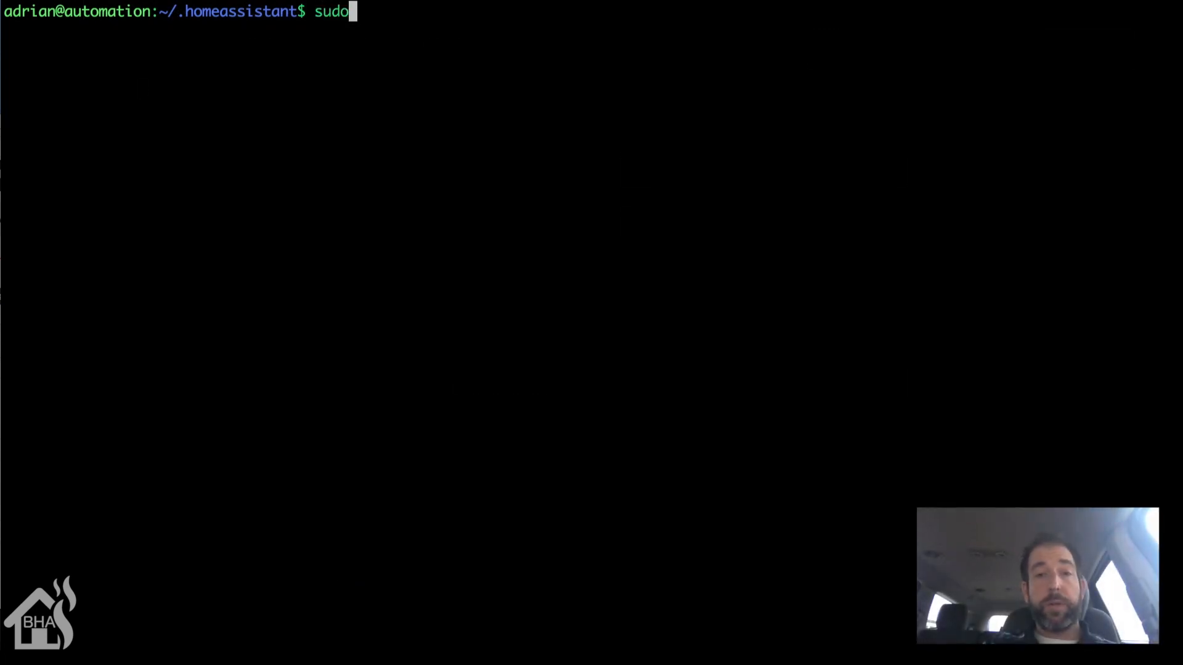
type("systemct")
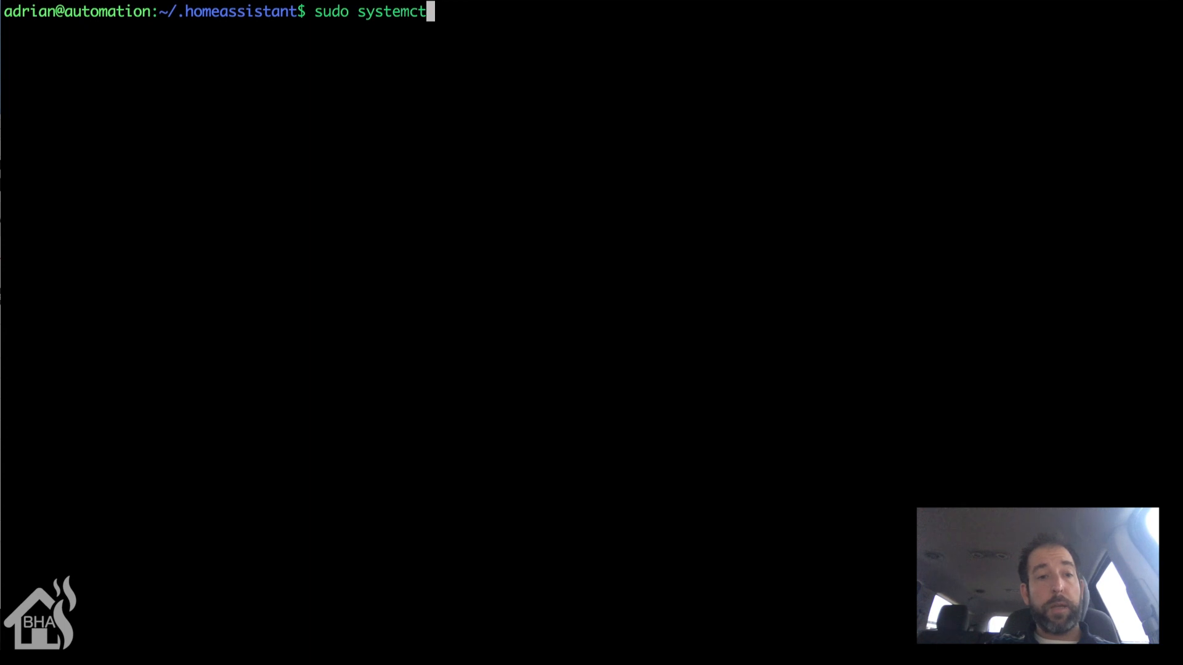
type("l")
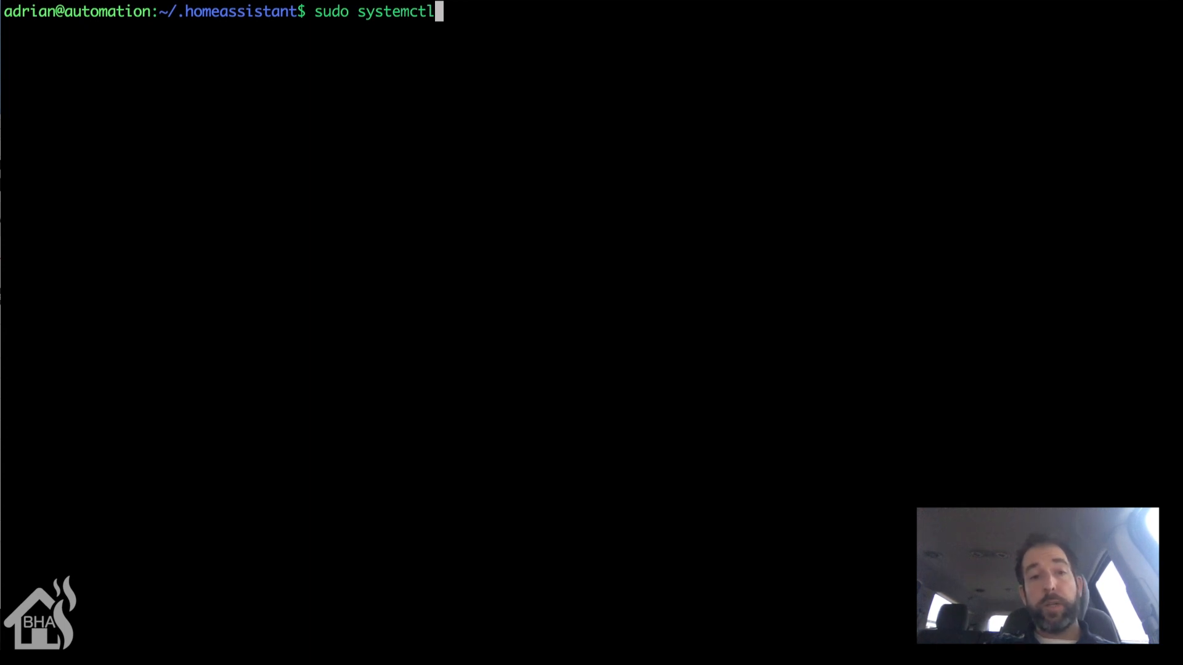
type("stop home")
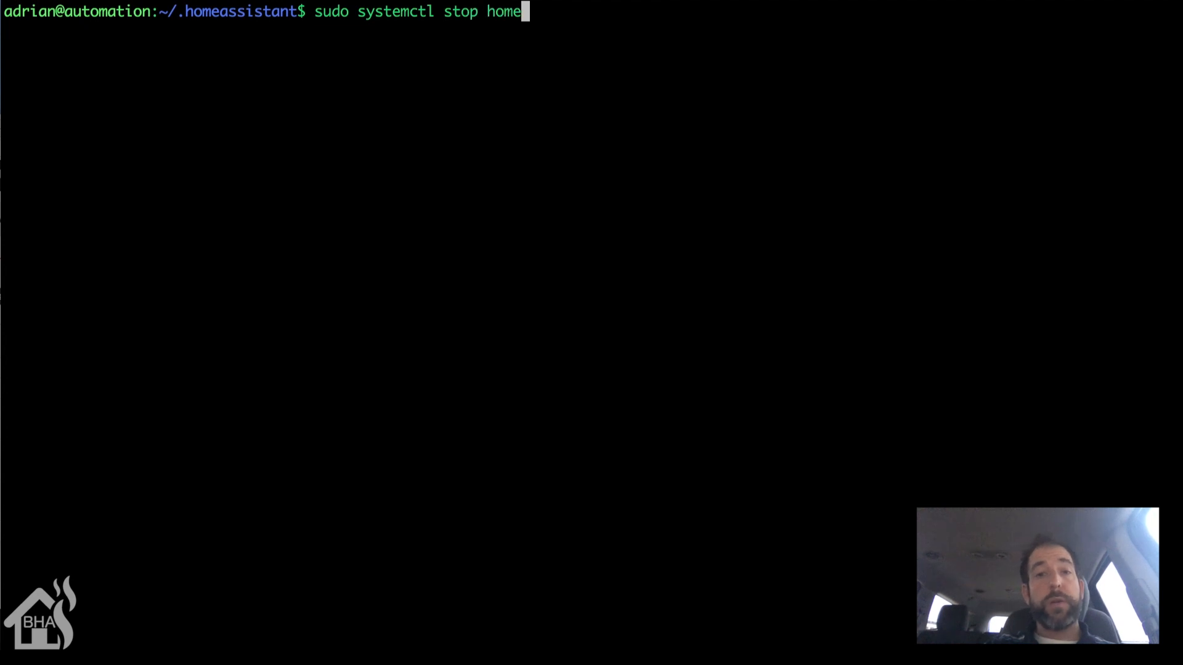
type("-assistant@adrian.service")
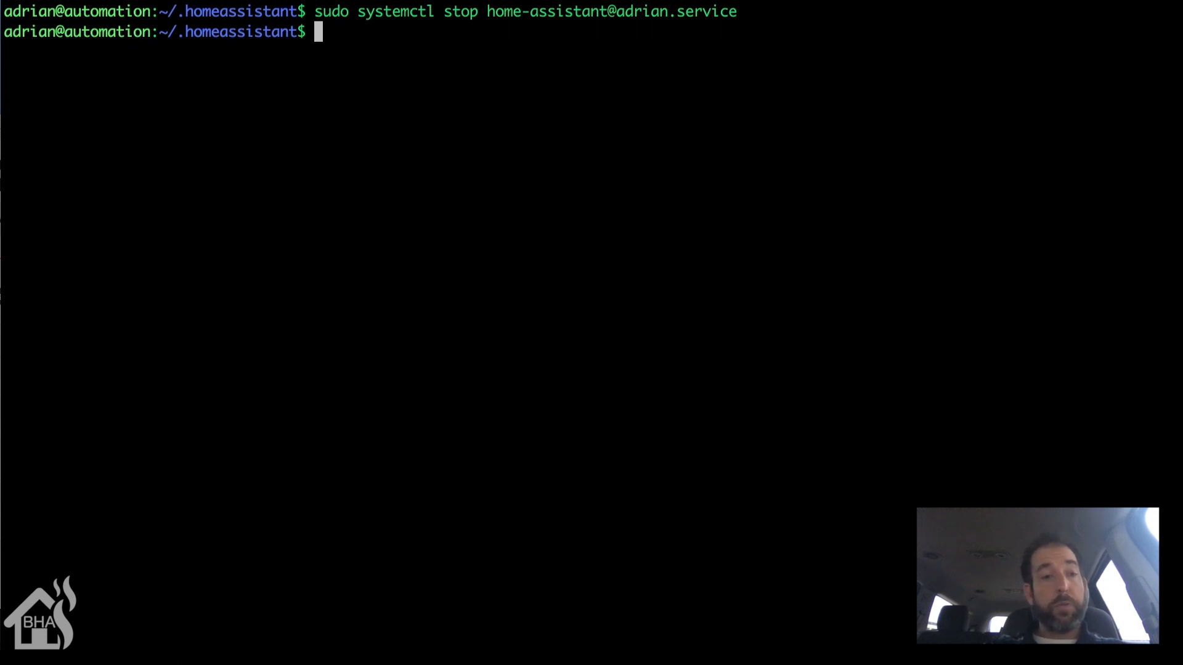
- Create a certbot folder and change into it
type("mkdi")
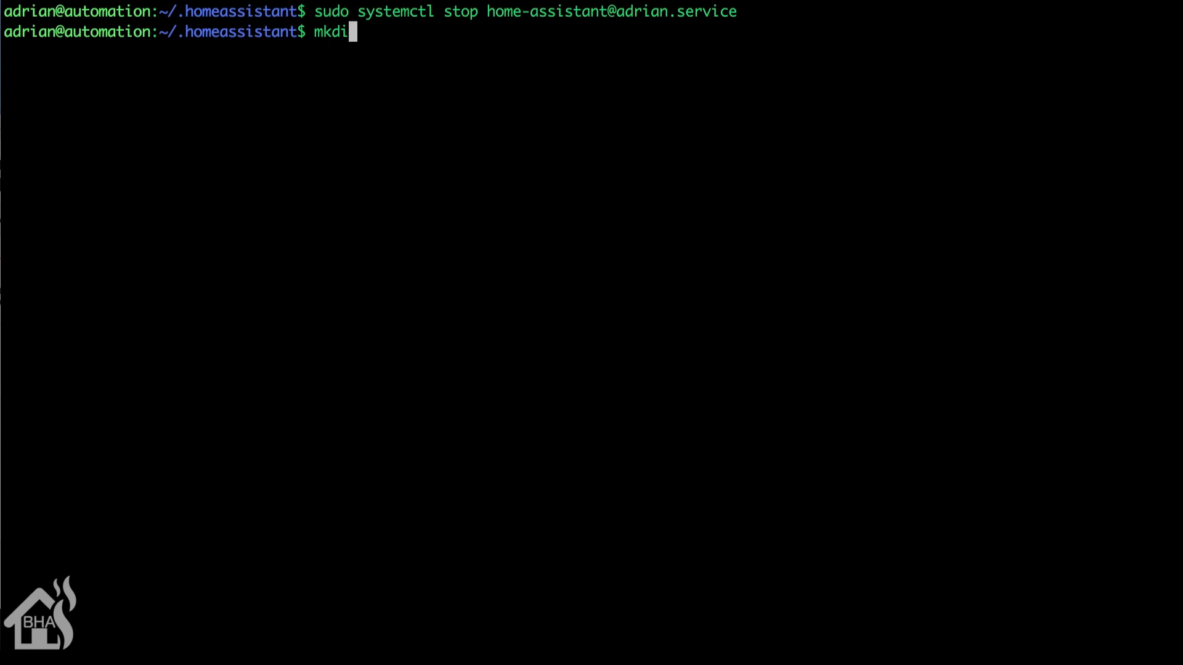
type("r")
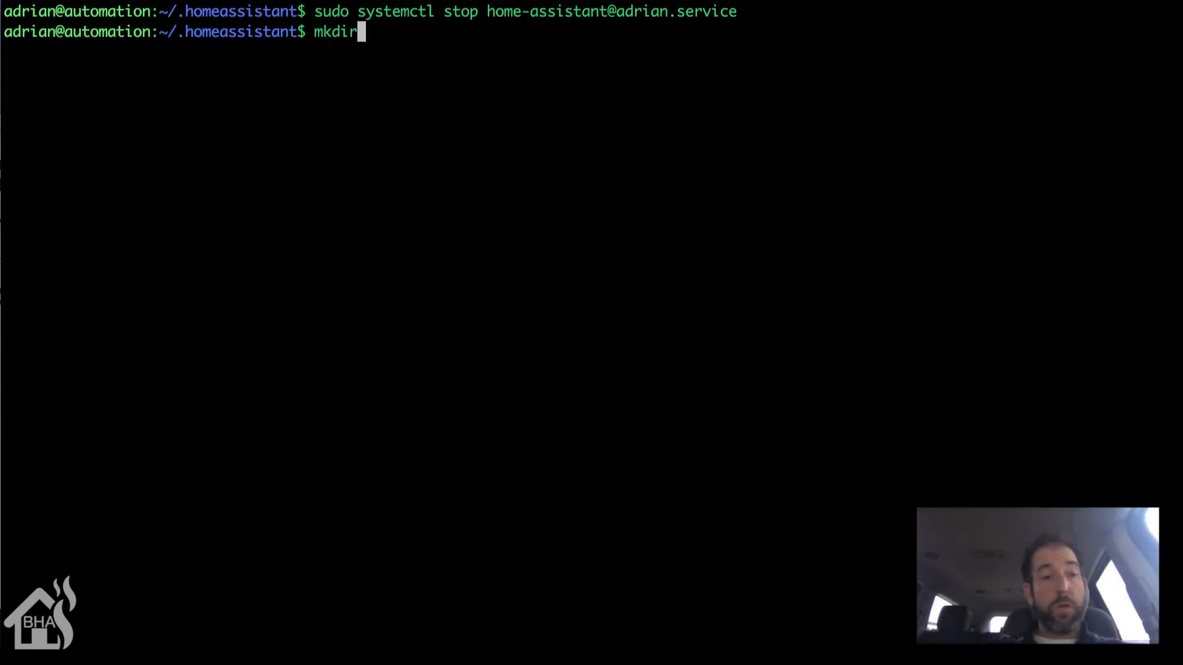
type("certbot")
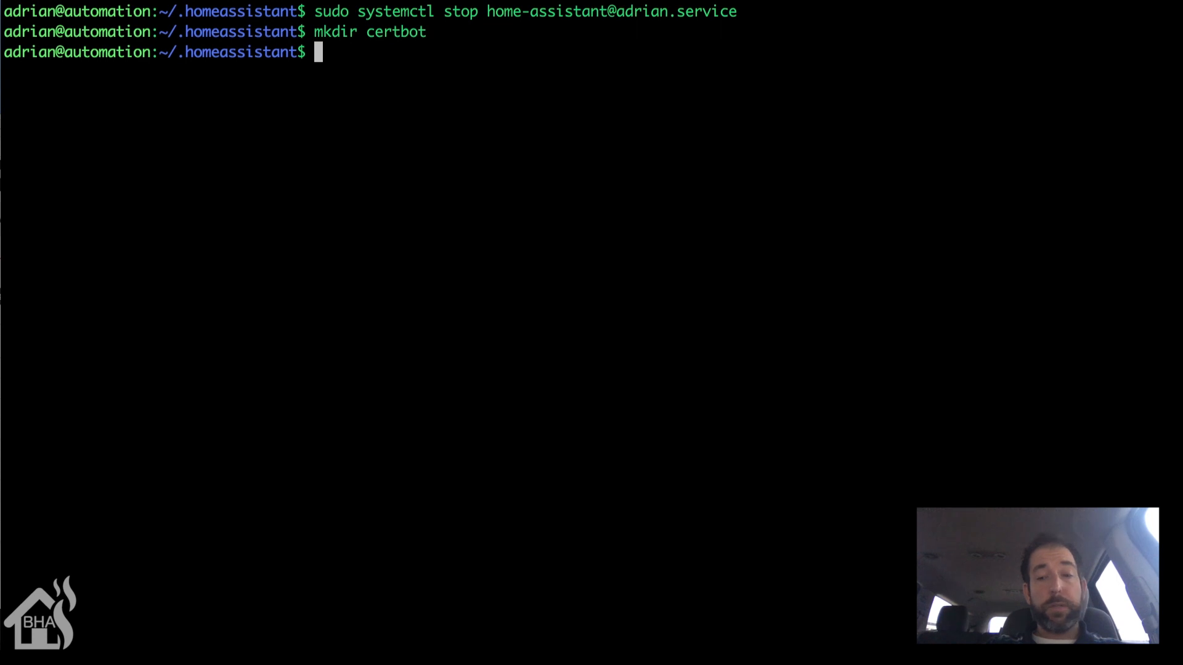
type("cd")
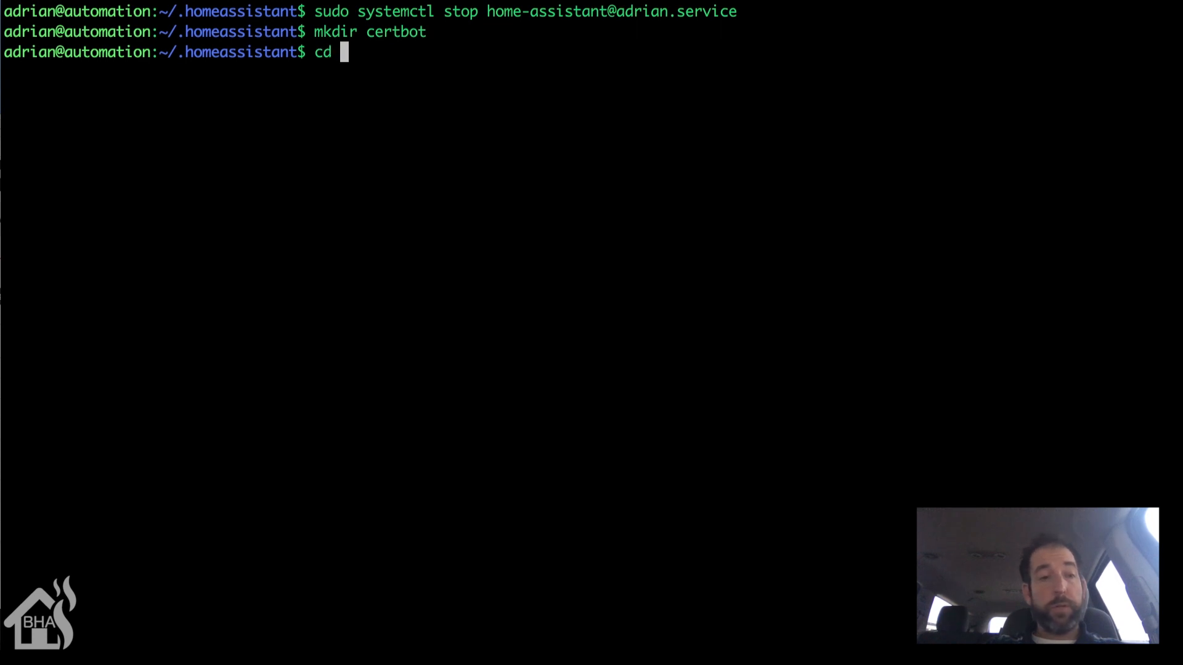
type("certbot")
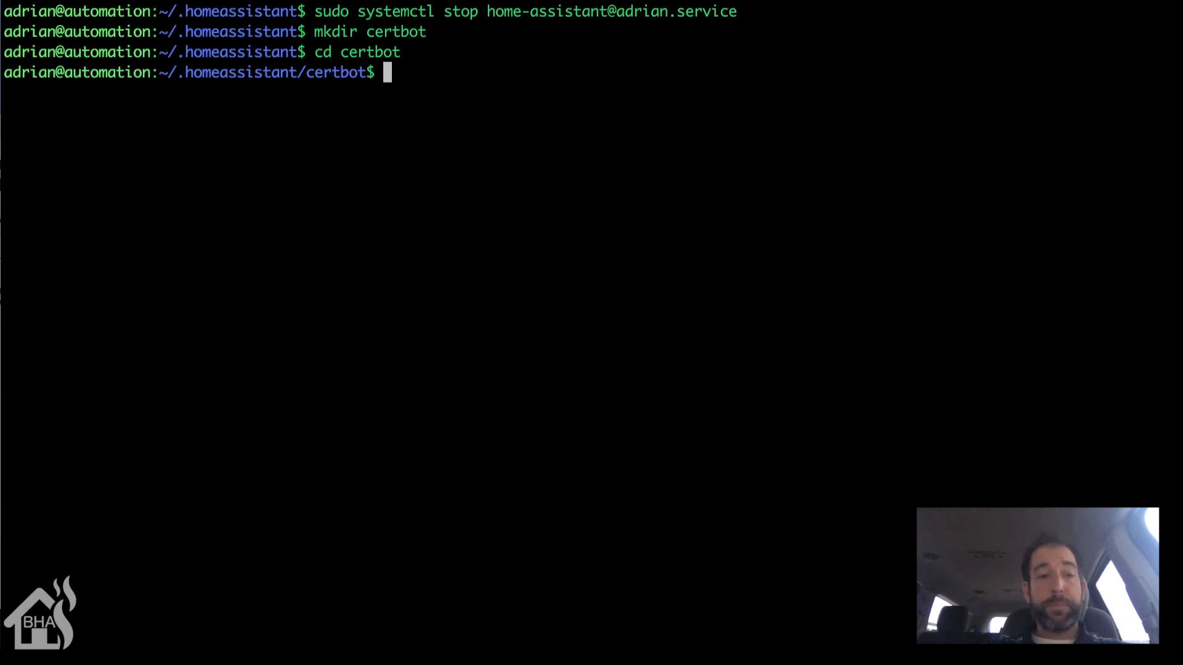
type("wget")
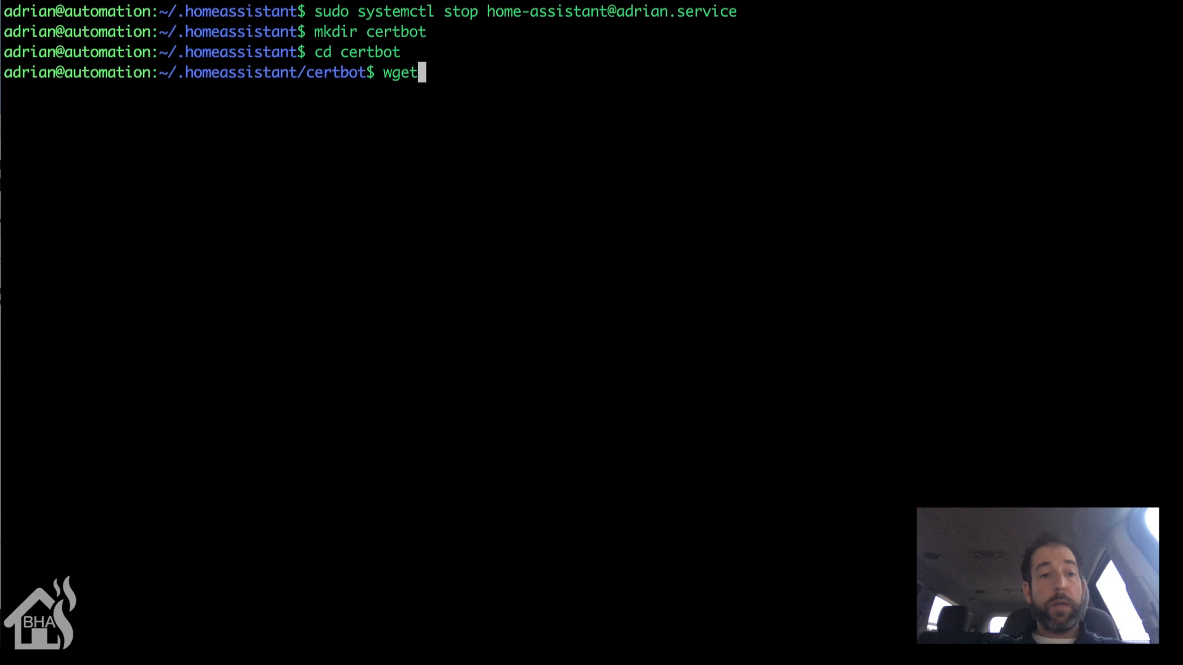
type("https")
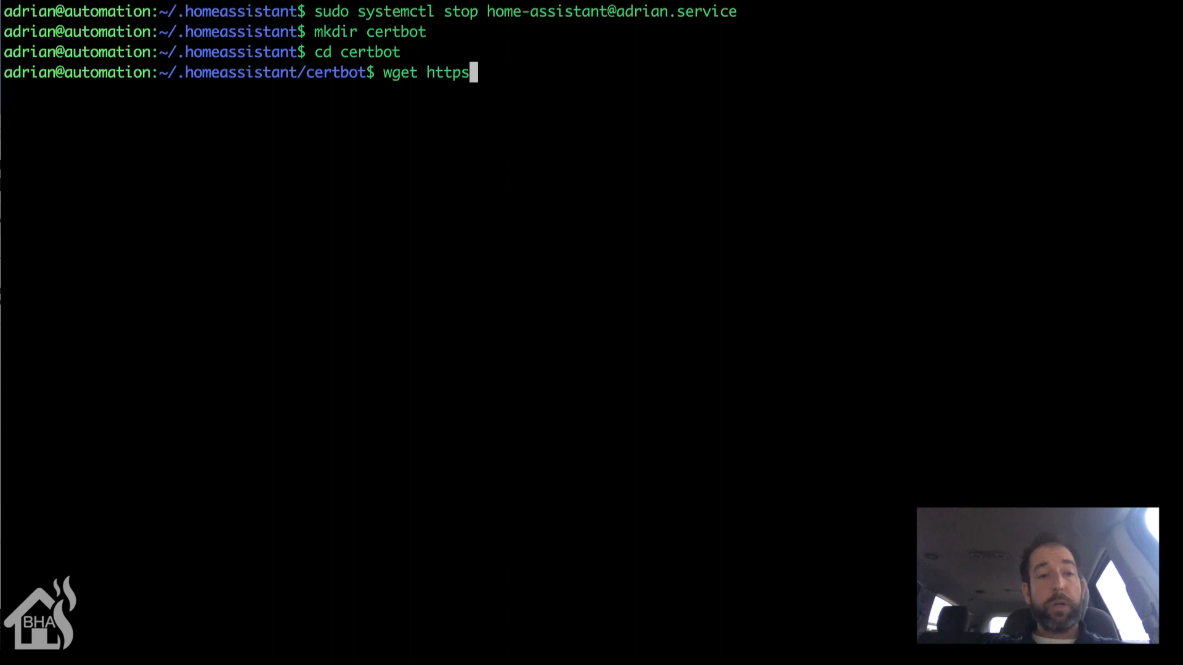
type("://")
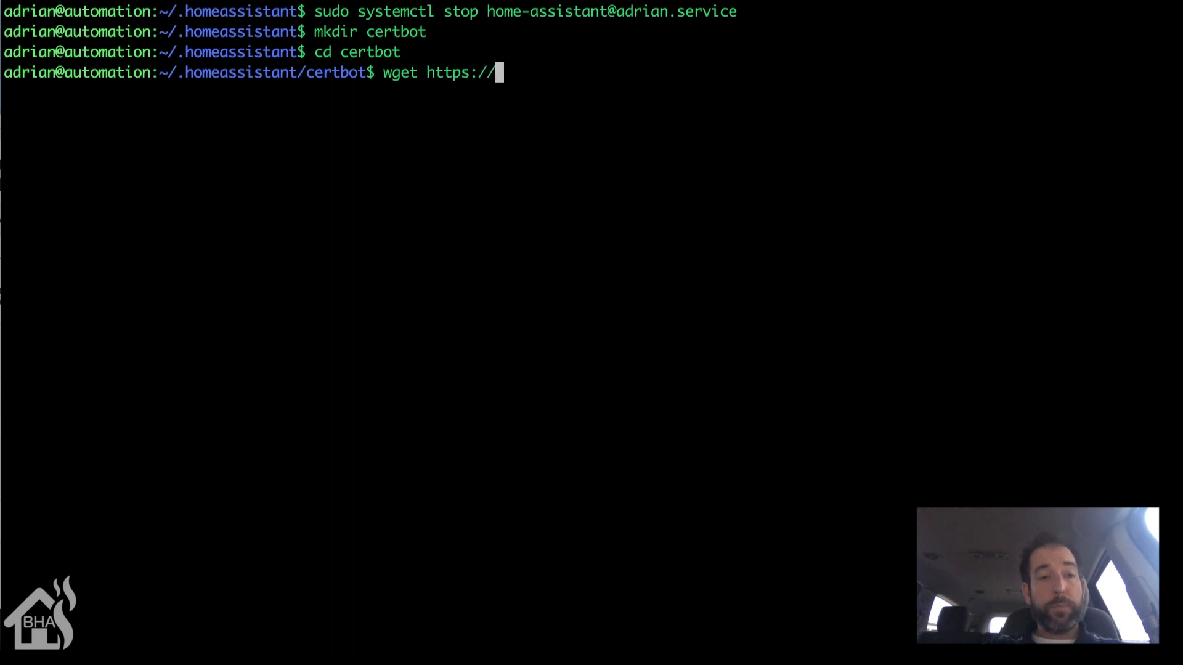
type("dl.e")
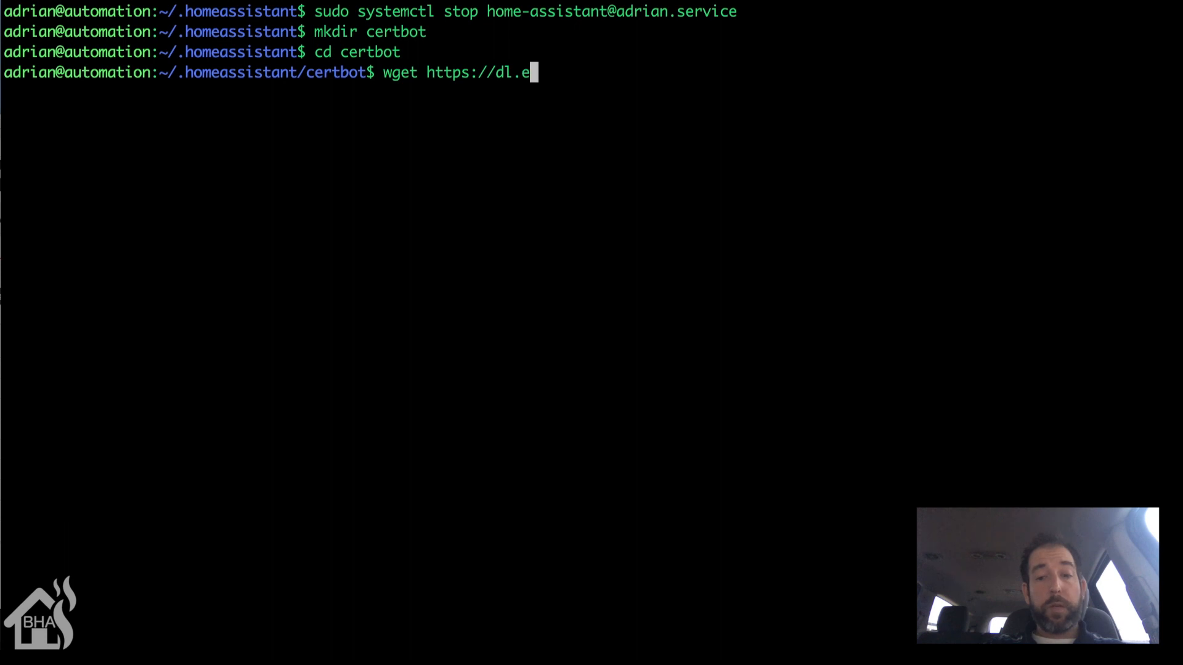
type("ff.r")
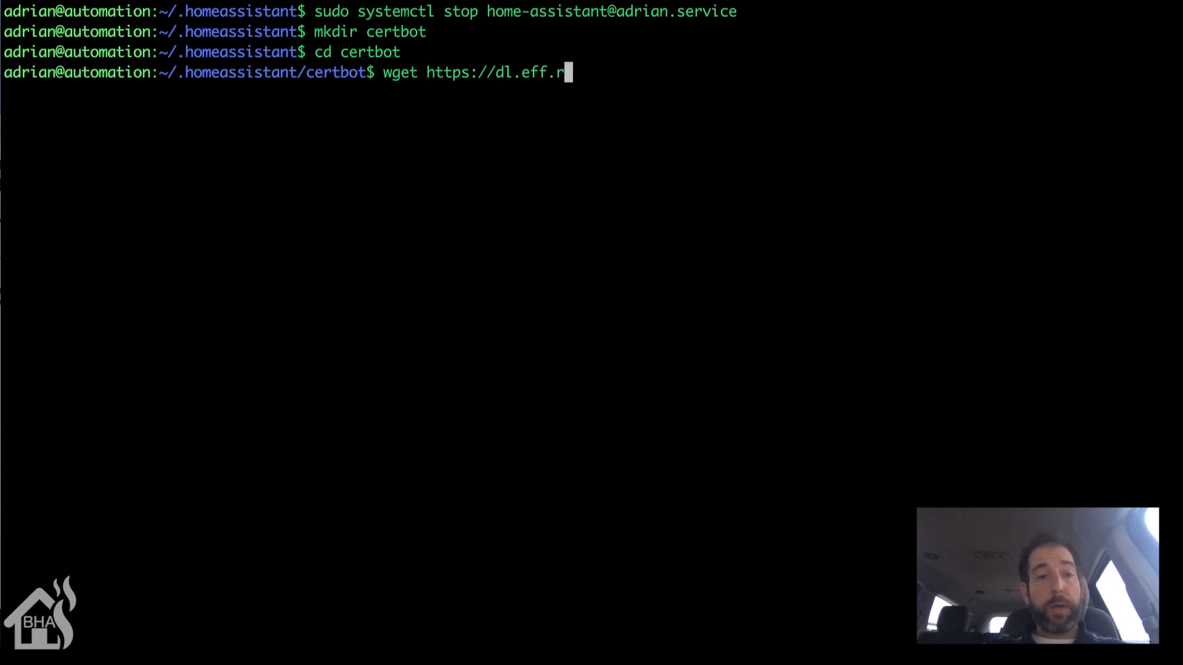
type("rg/c")
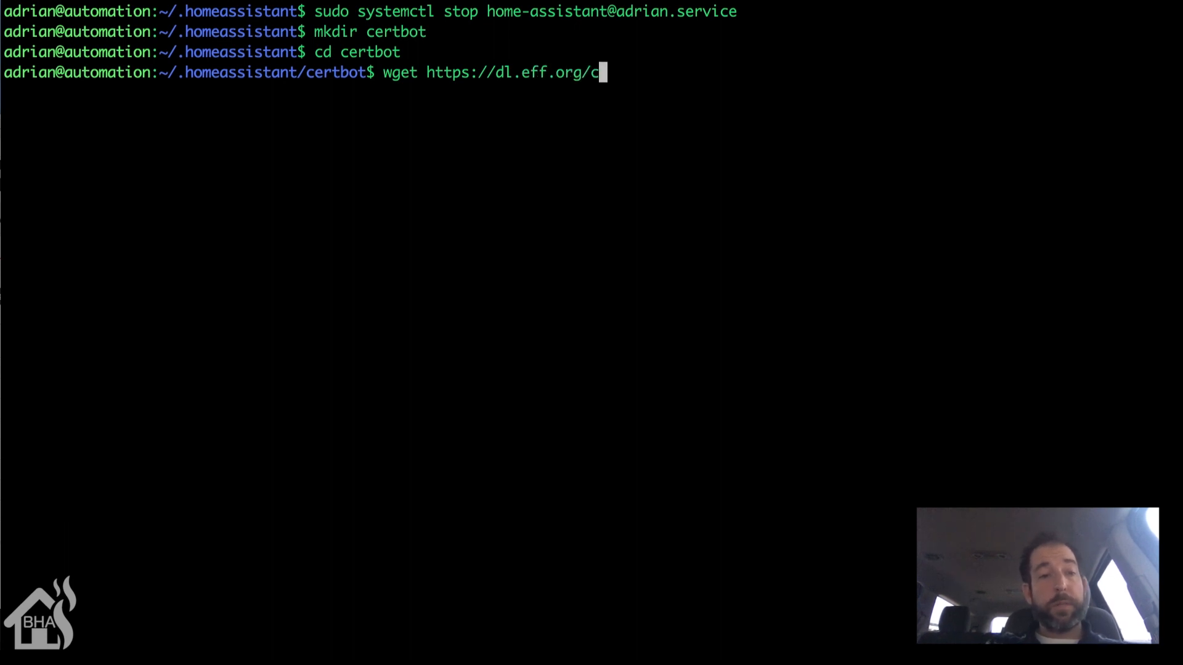
type("ertbot-auto")
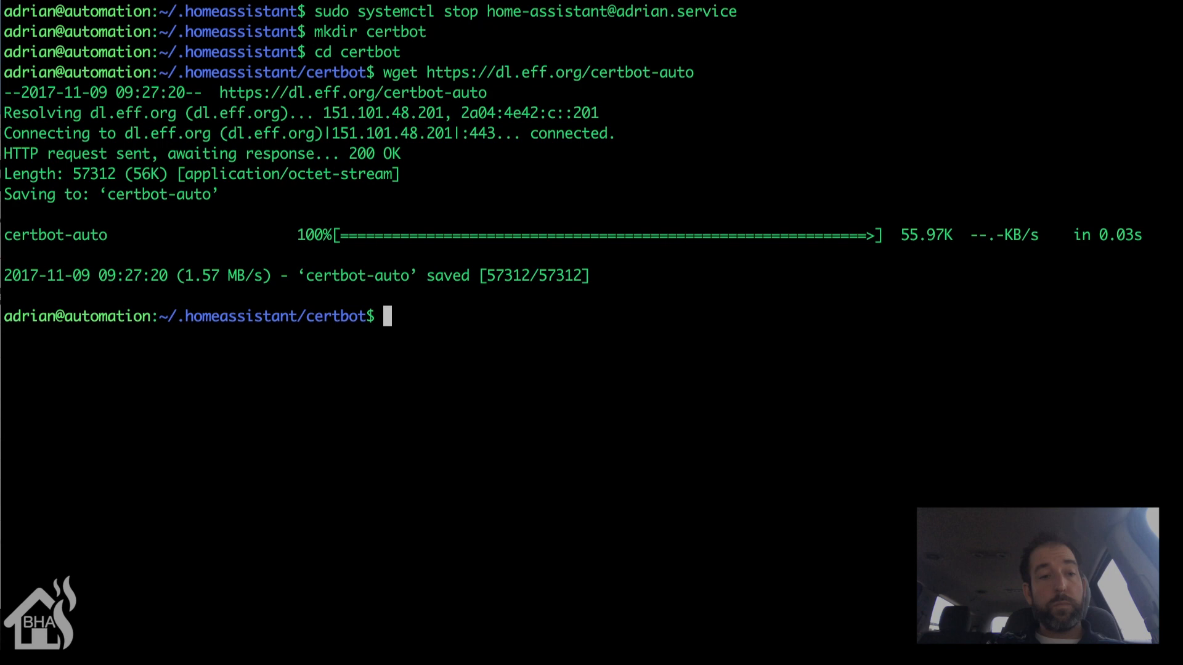
- Make certbot-auto executable with chmod a+x and clear the screen
type("c")
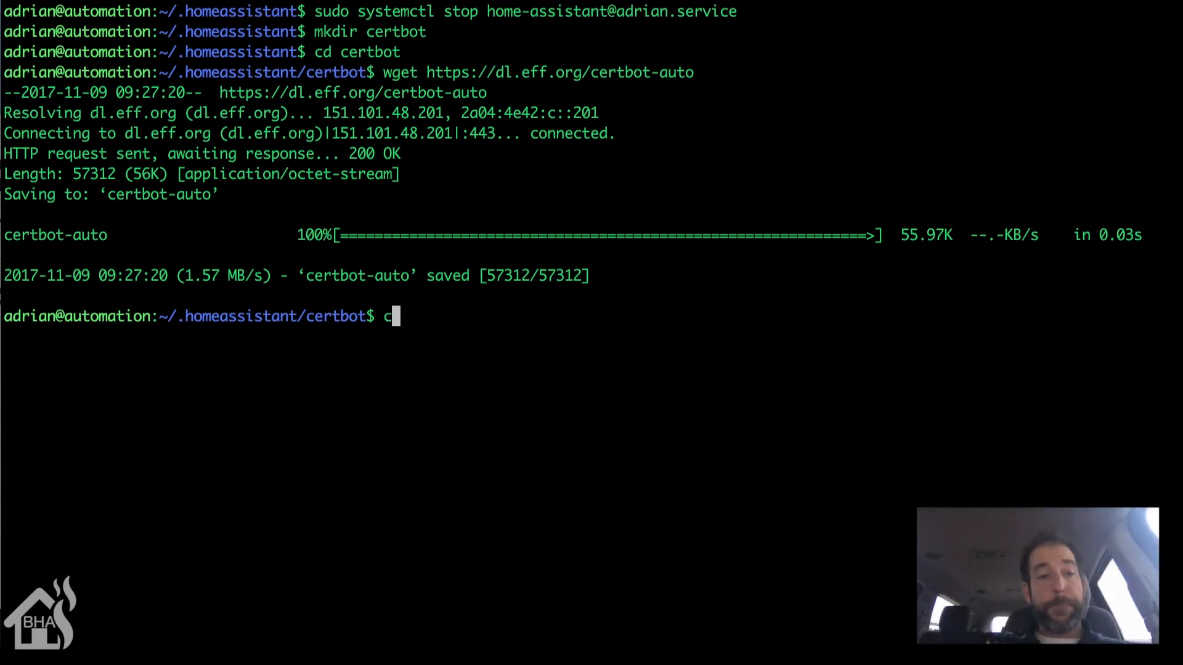
type("hmod a+x")
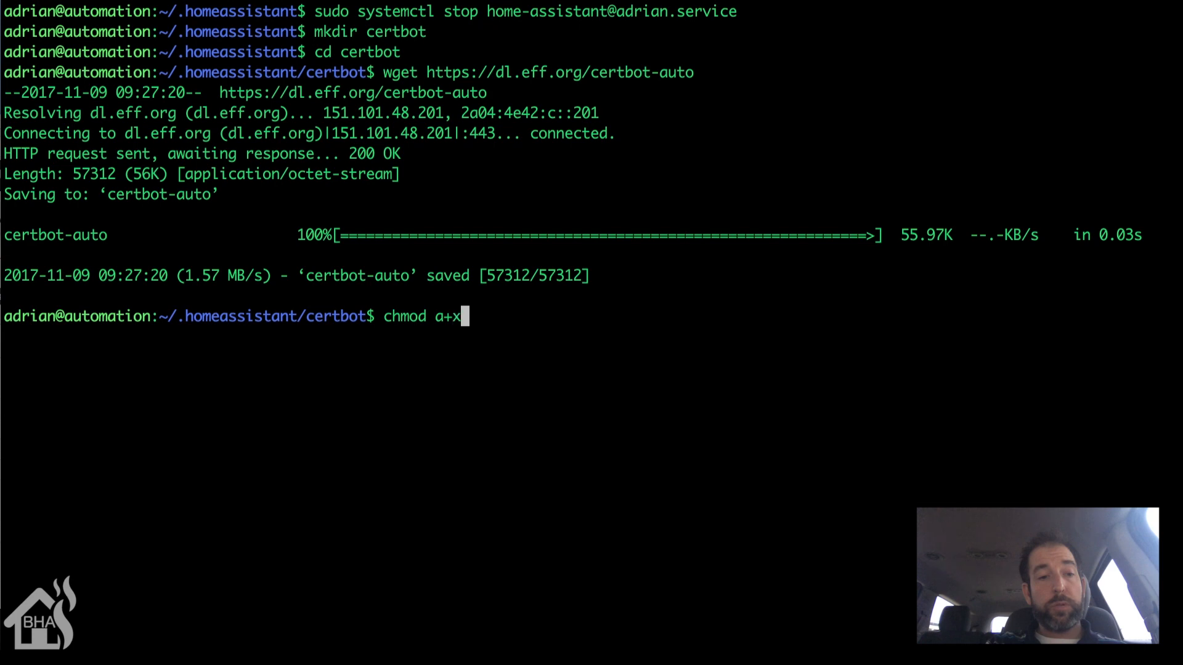
type("cert")
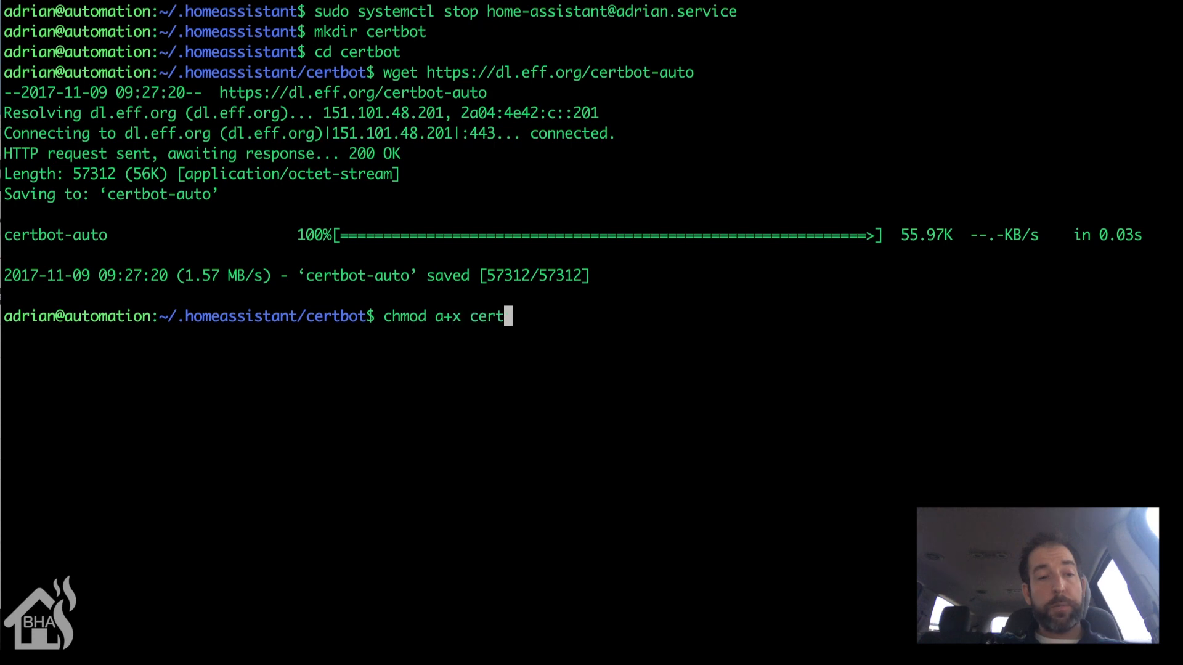
type("bot-auto")
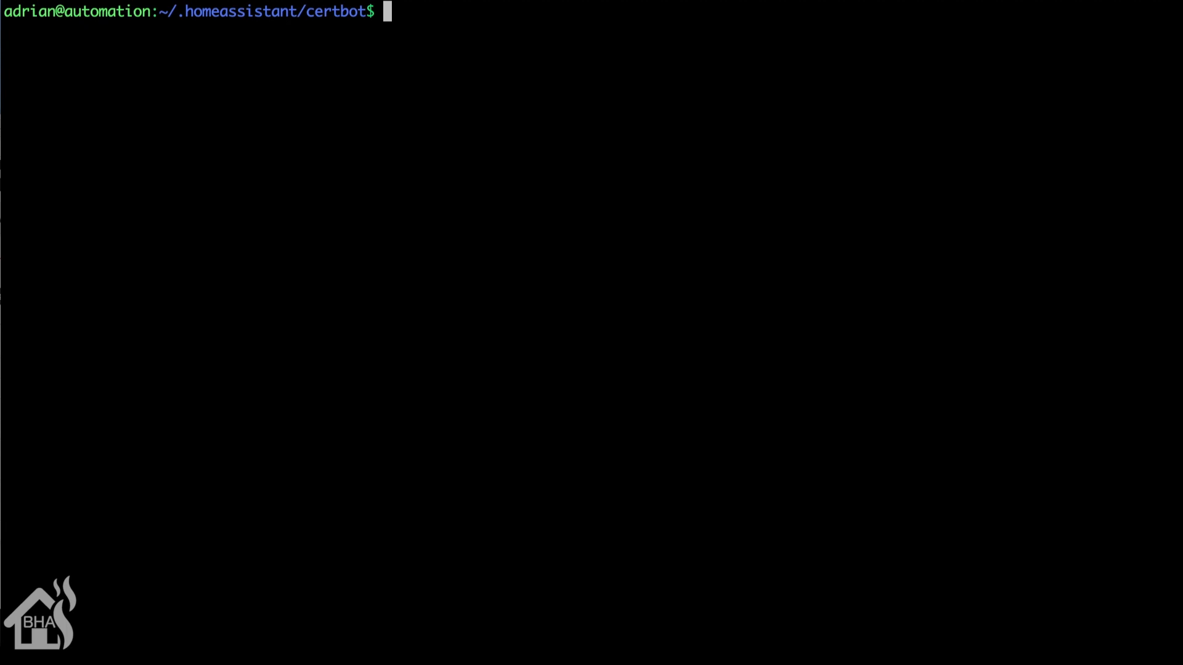
- Run certbot-auto certonly standalone with http-01 challenge, email and the duckdns.org domain
type("./")
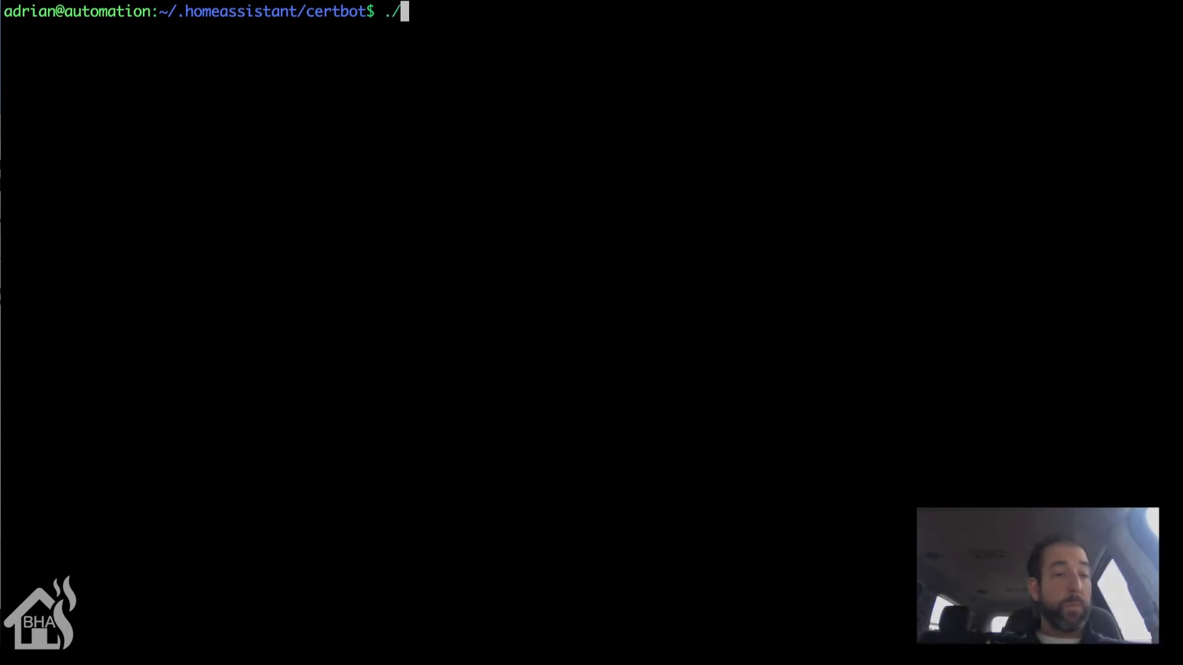
type("certbo")
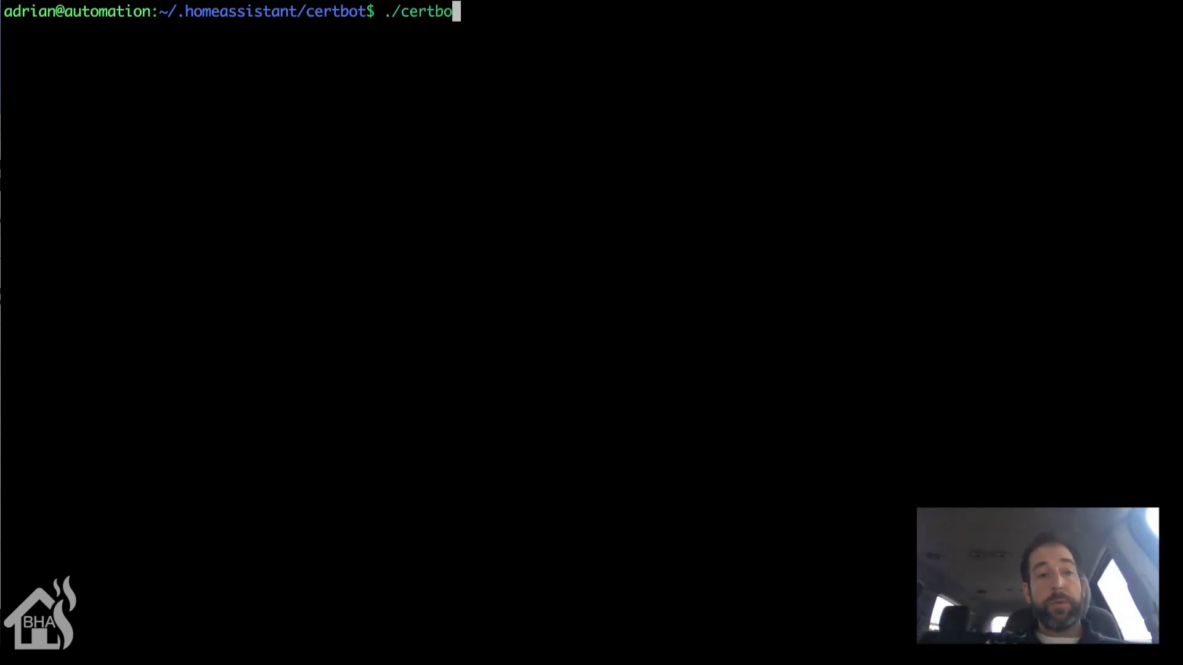
type("-auto")
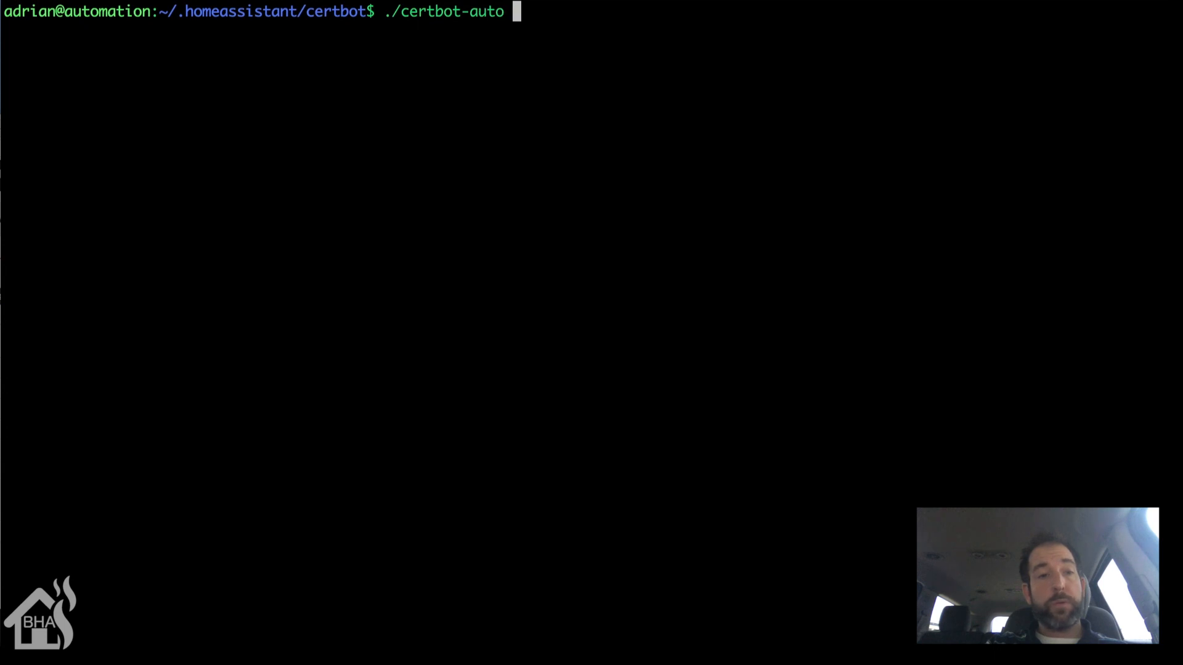
type("certonly")
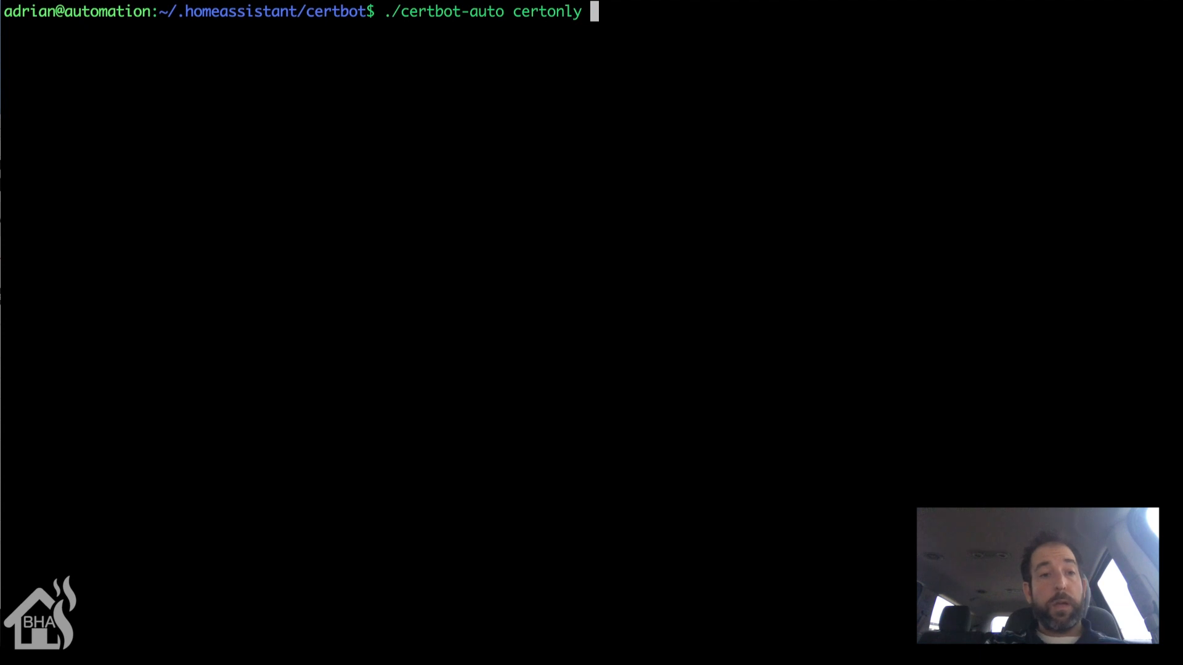
type("--standalone --stan")
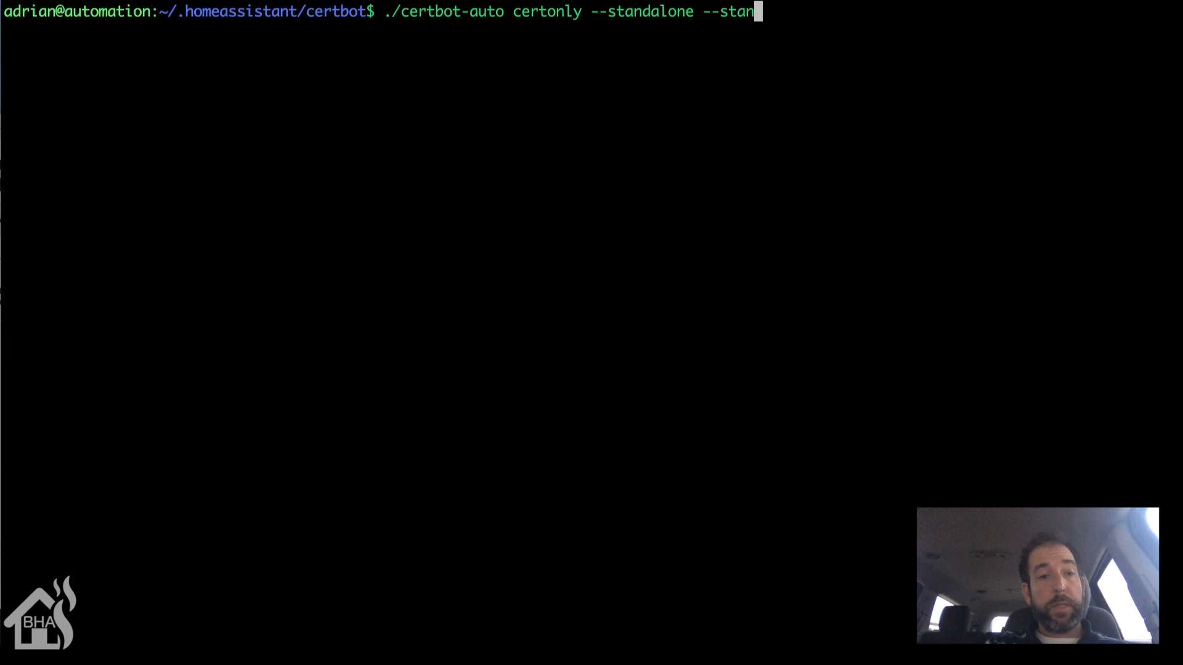
type("alone-s")
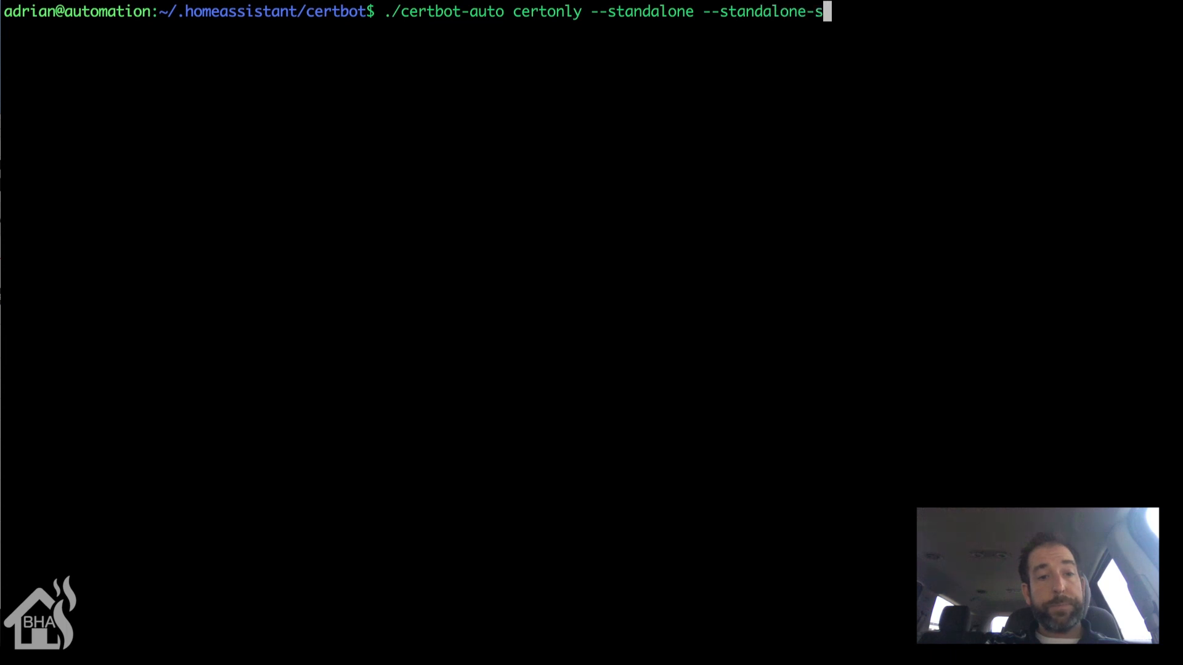
type("upported")
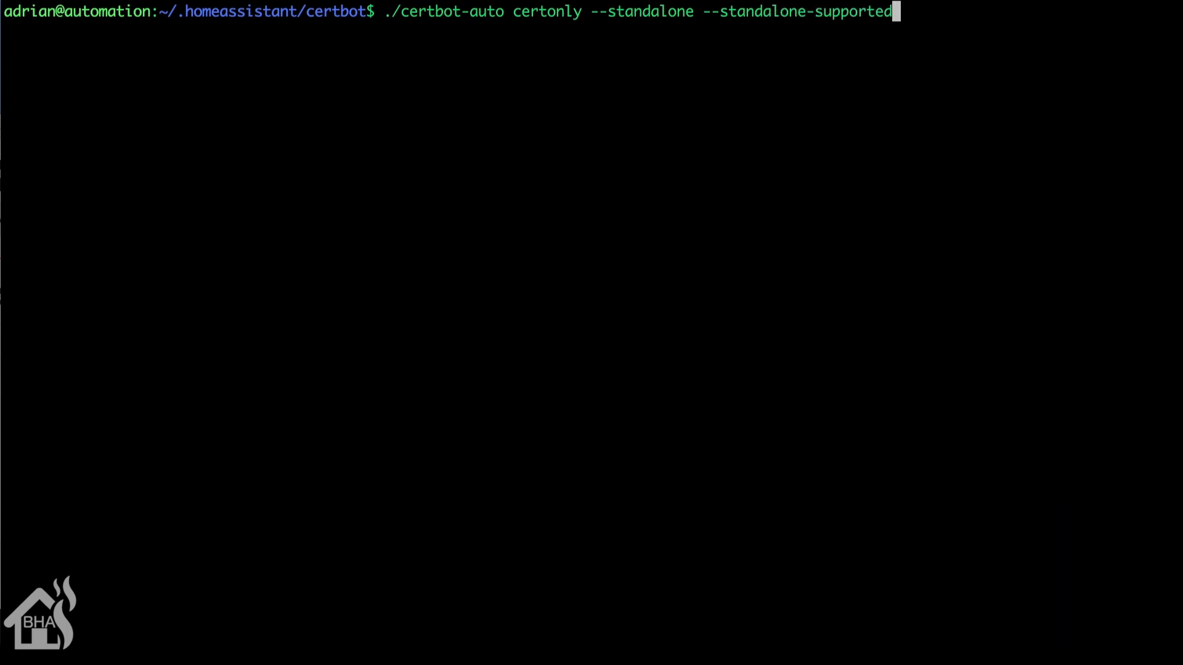
type("-challenges")
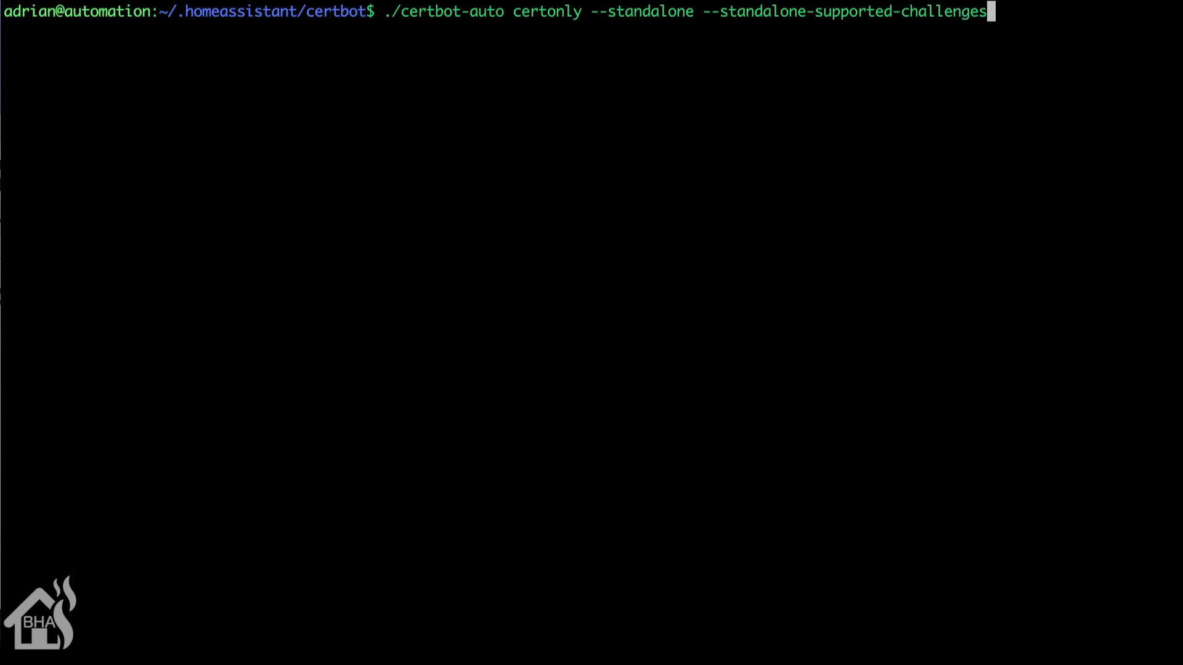
type("http")
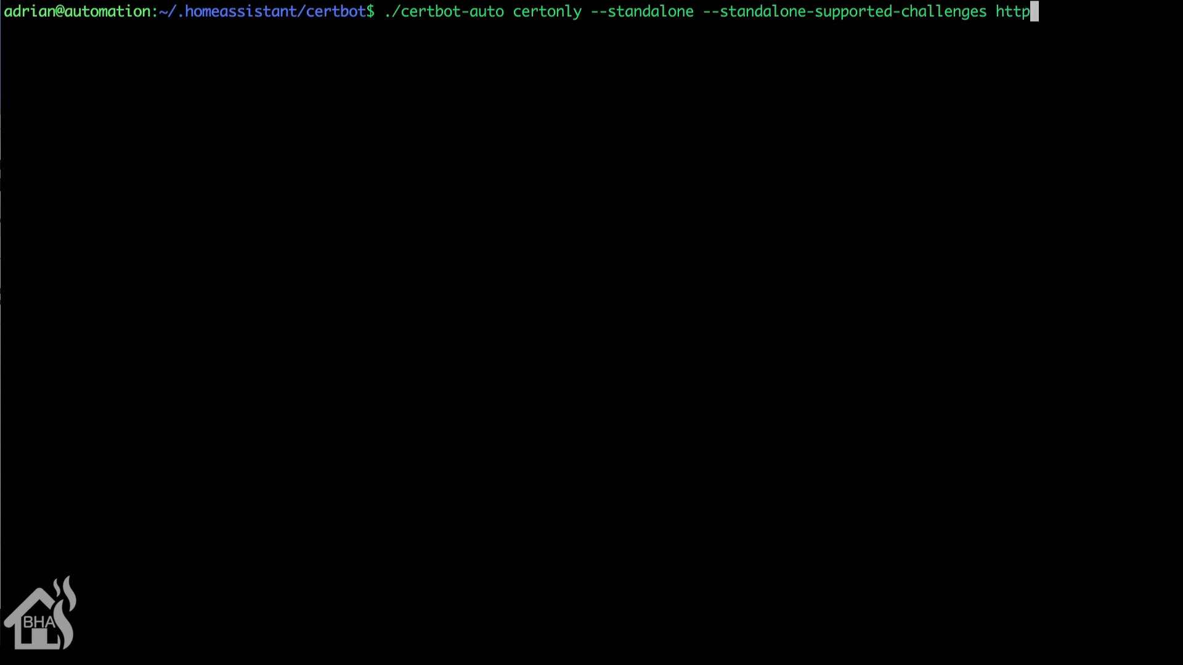
type("-01")
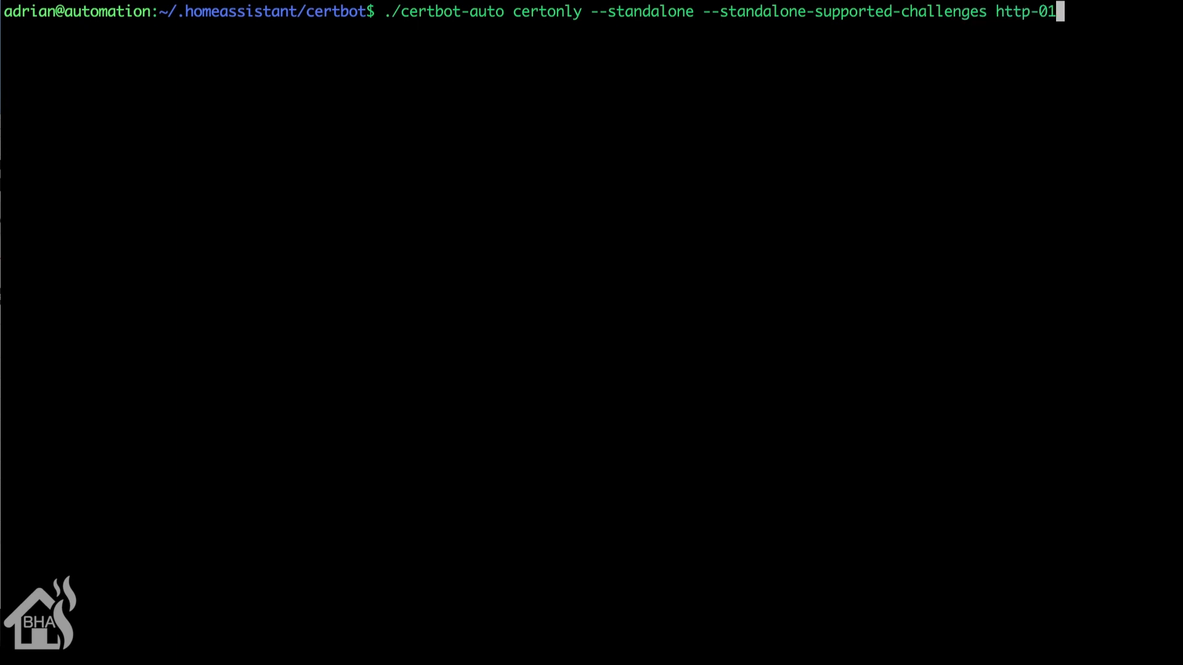
type("--email")
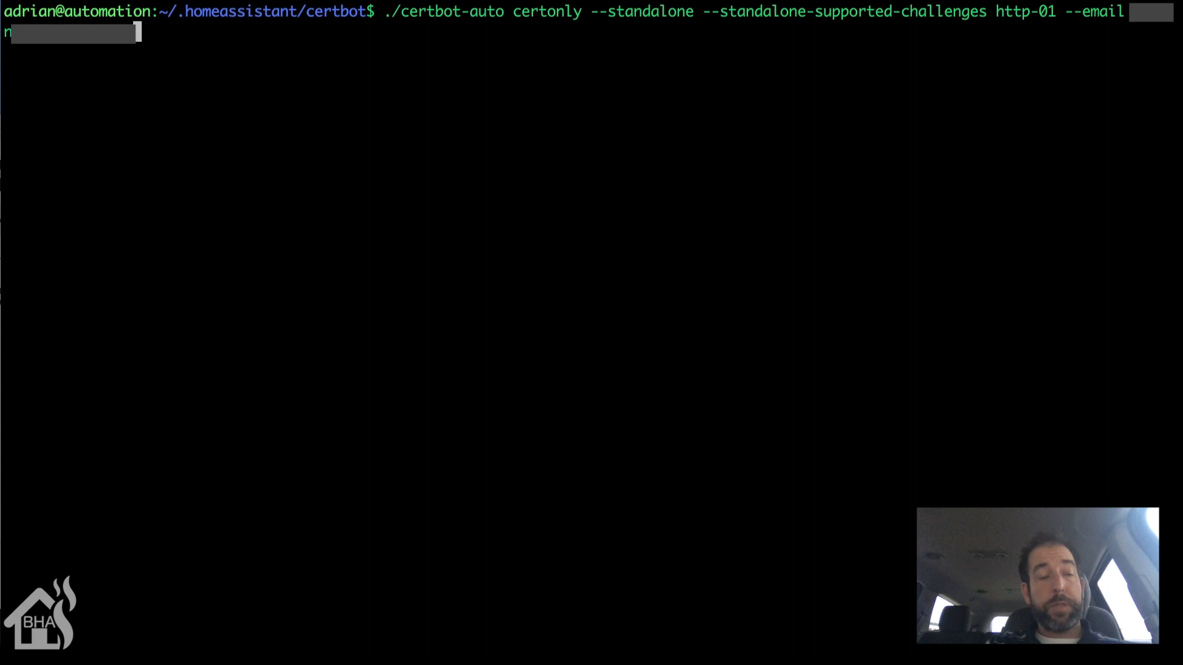
type("-d")
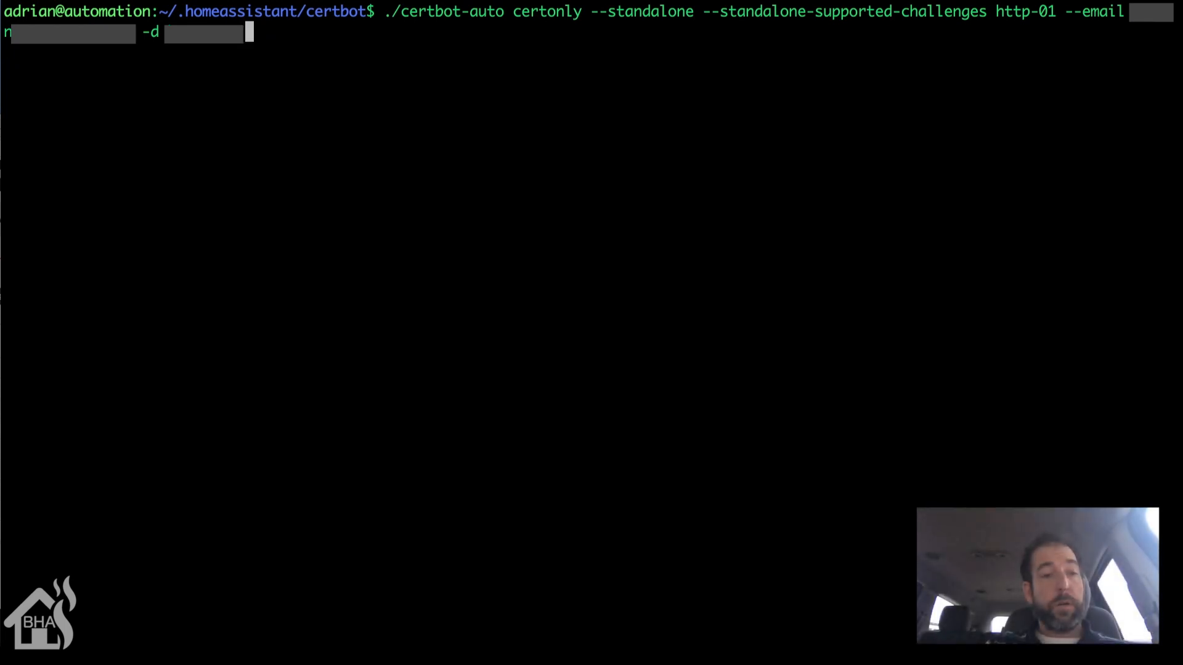
type("duckdns.or")
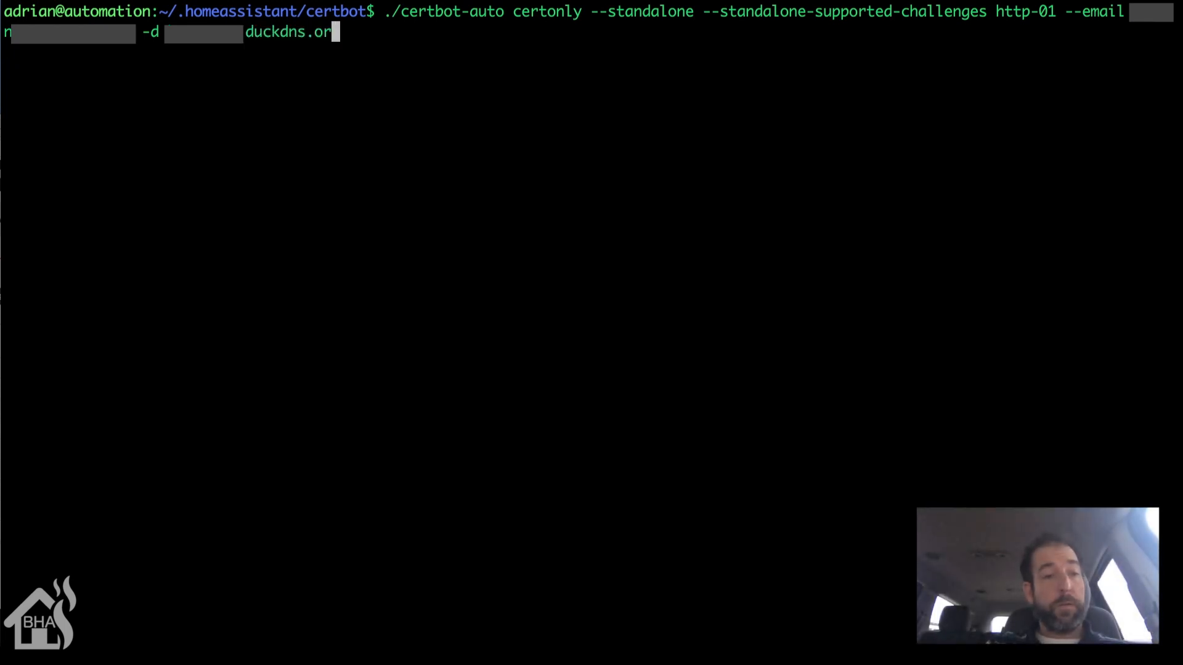
type("g")
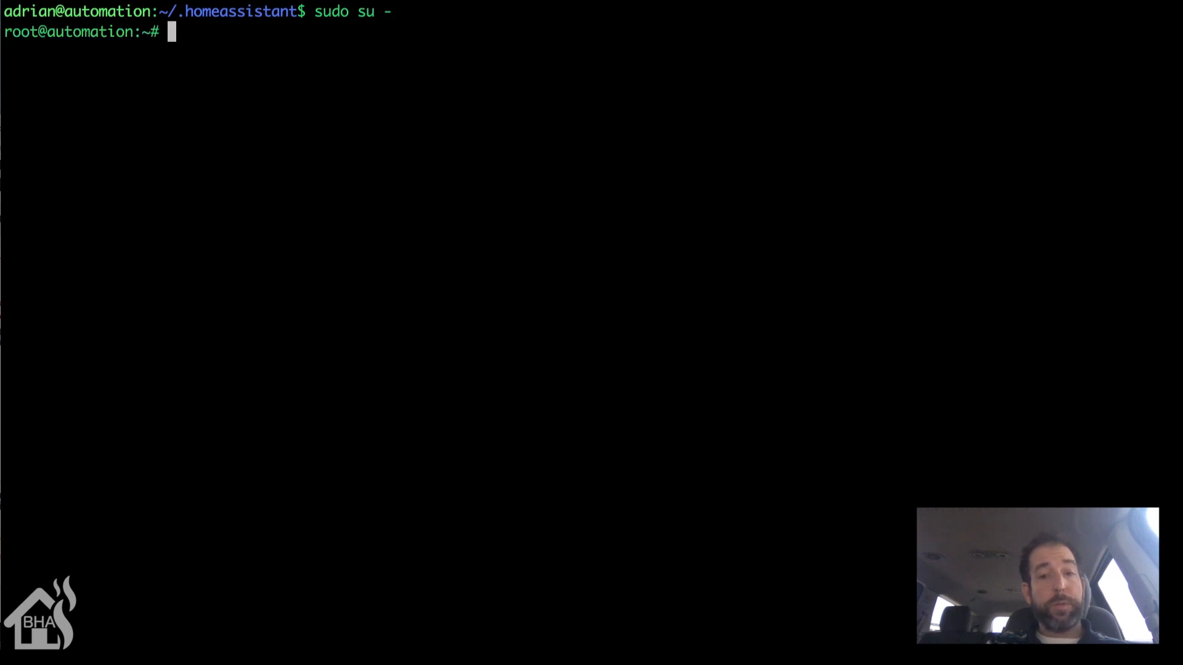
- In /etc/letsencrypt, recursively set the live and archive folders to 0755
type("c")
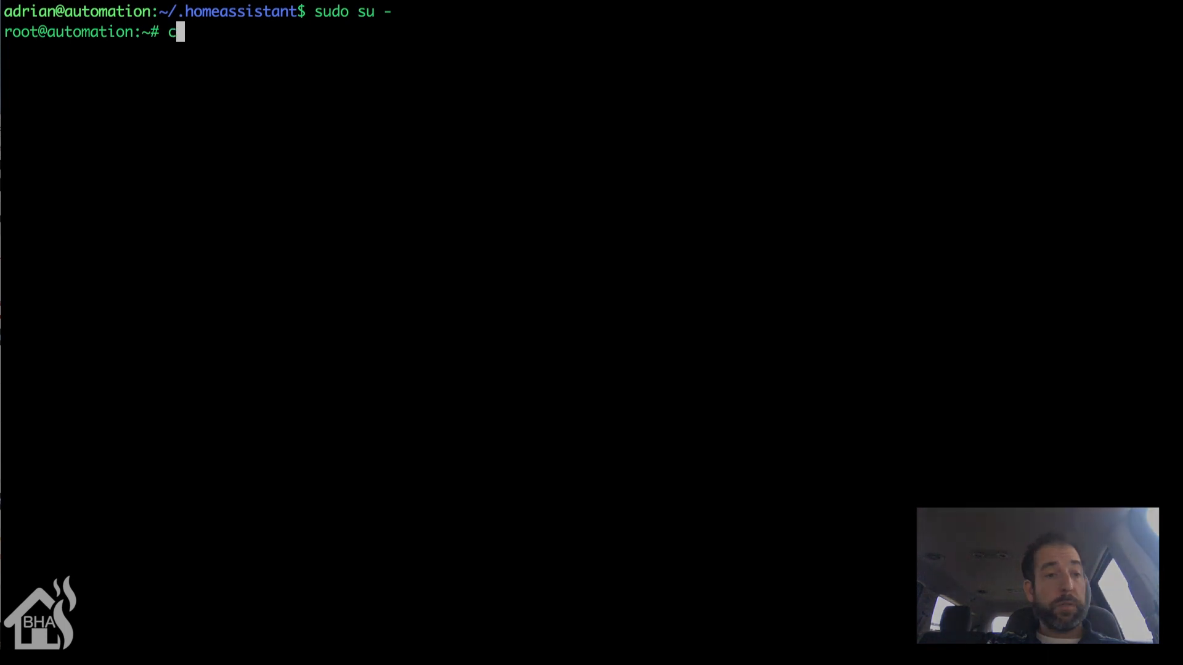
type("d /etc/letsencrypt/")
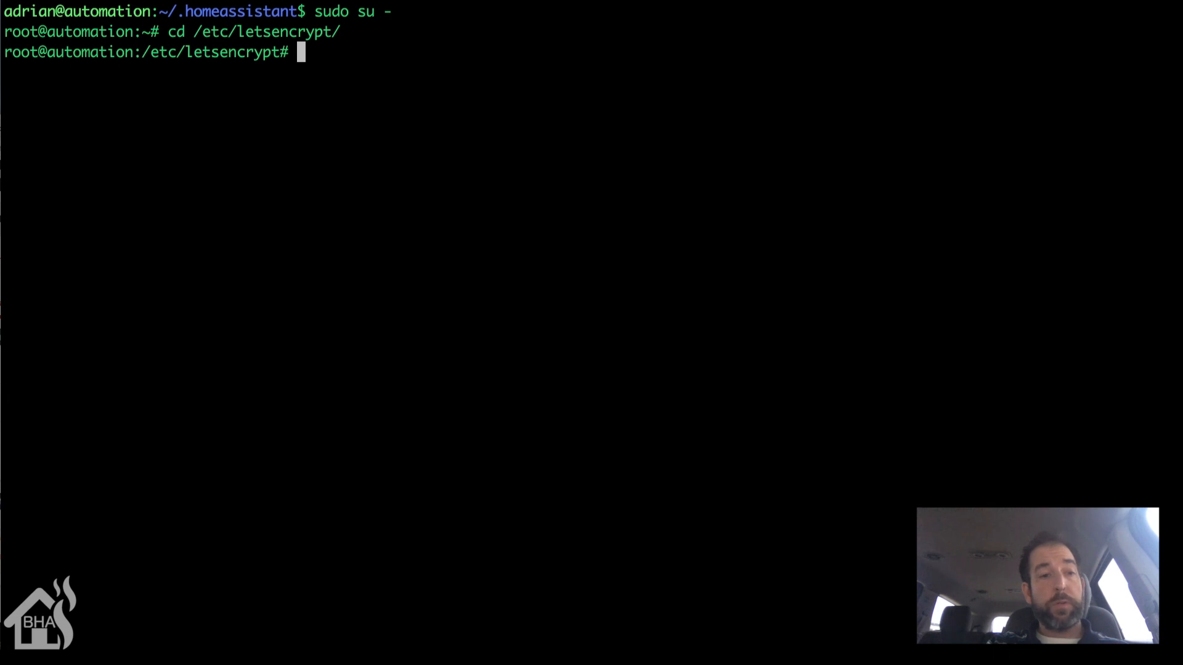
type("ch")
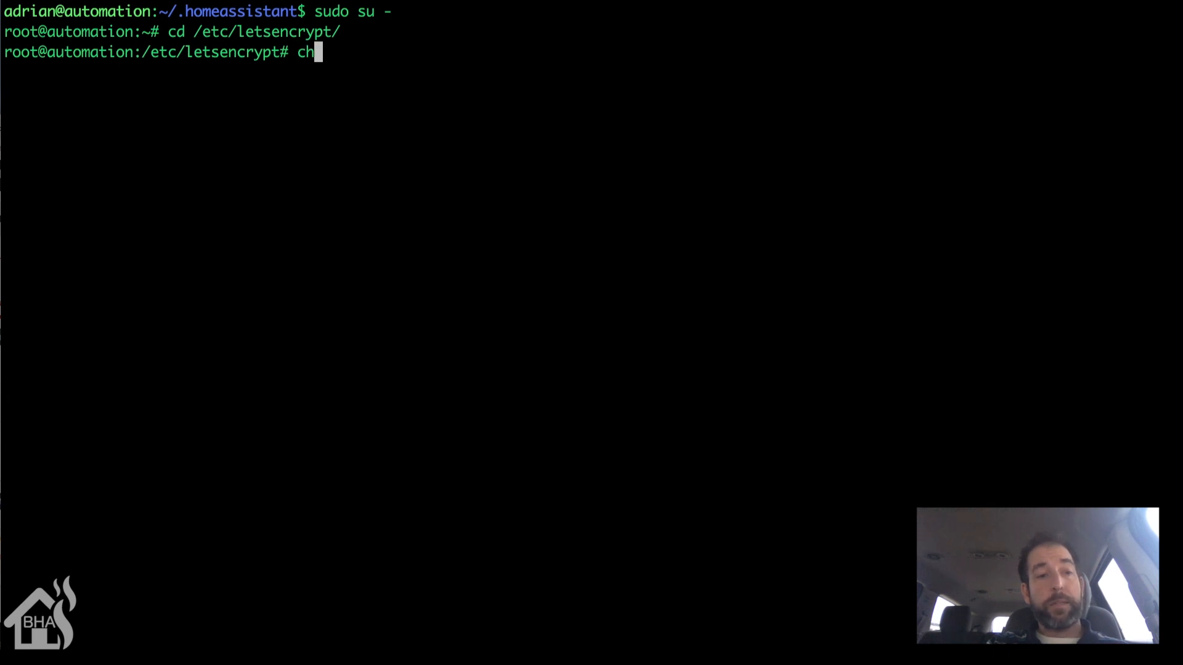
type("mod -R")
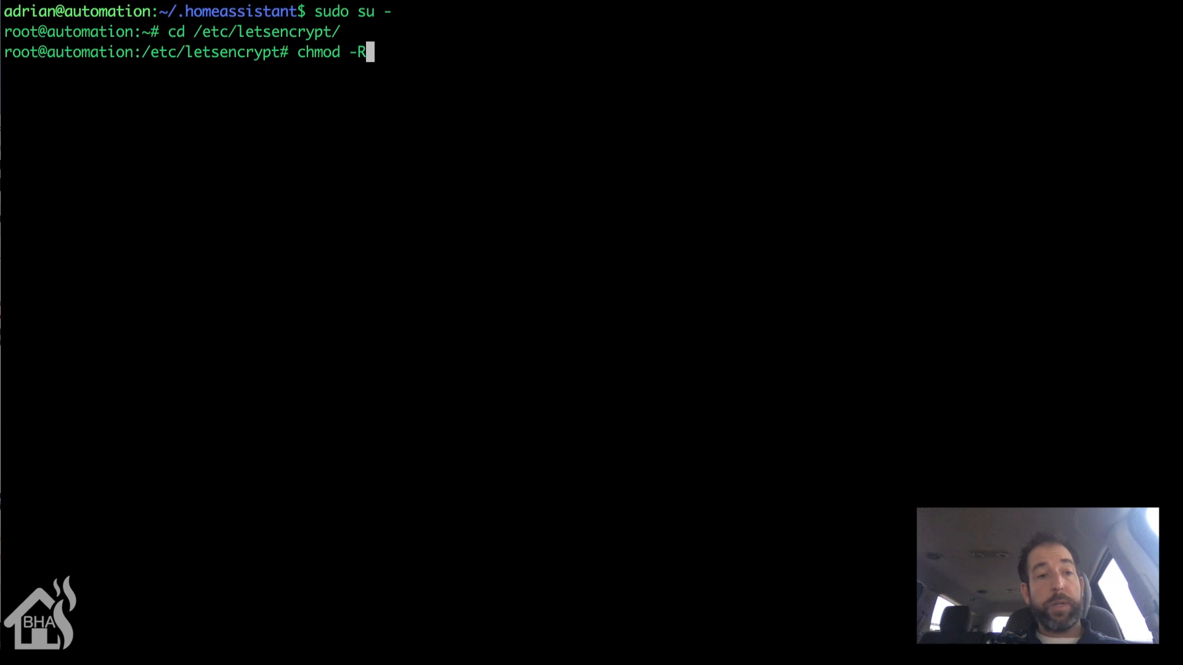
type("0755")
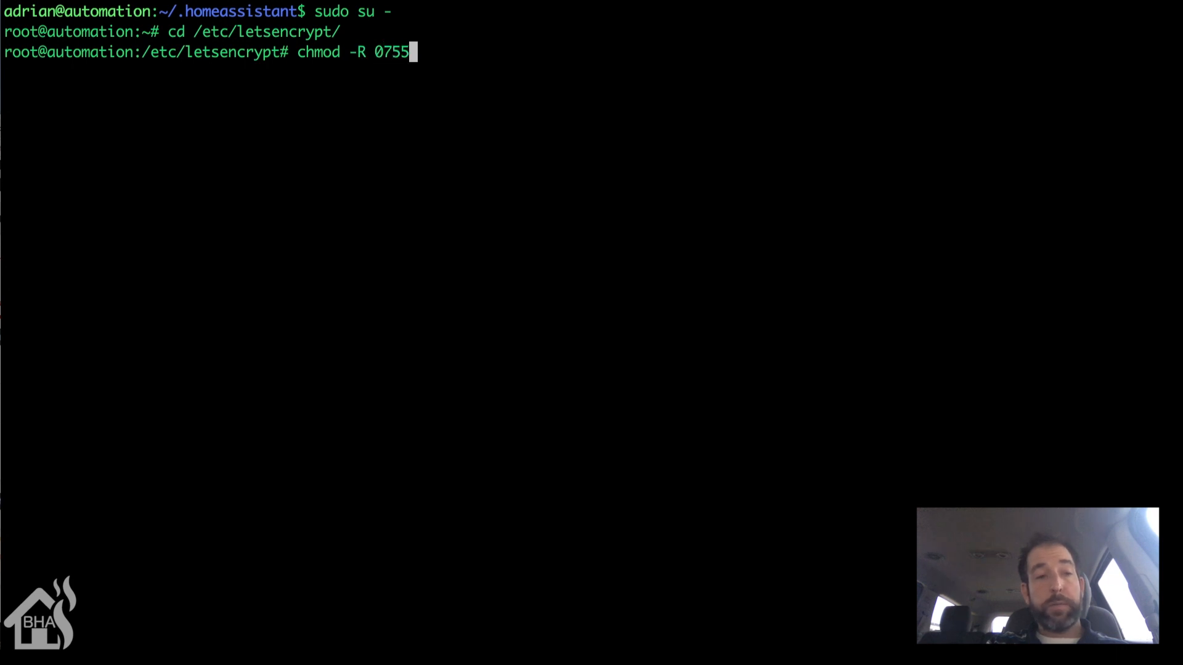
type("live")
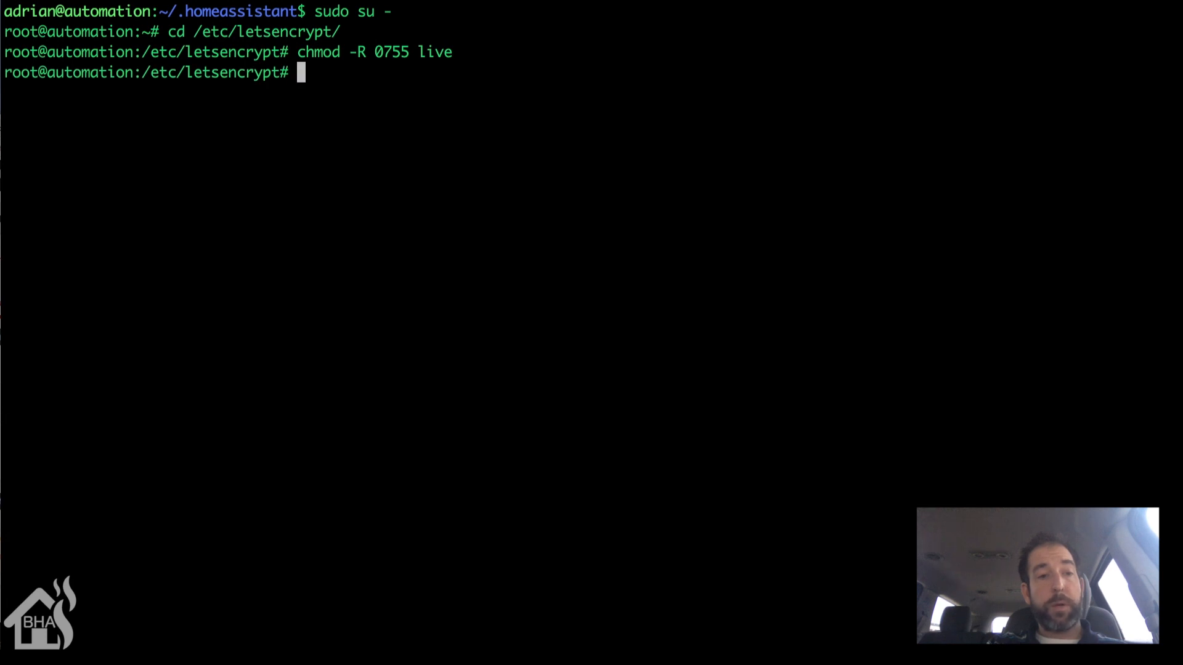
type("chmod -R 0755 l")
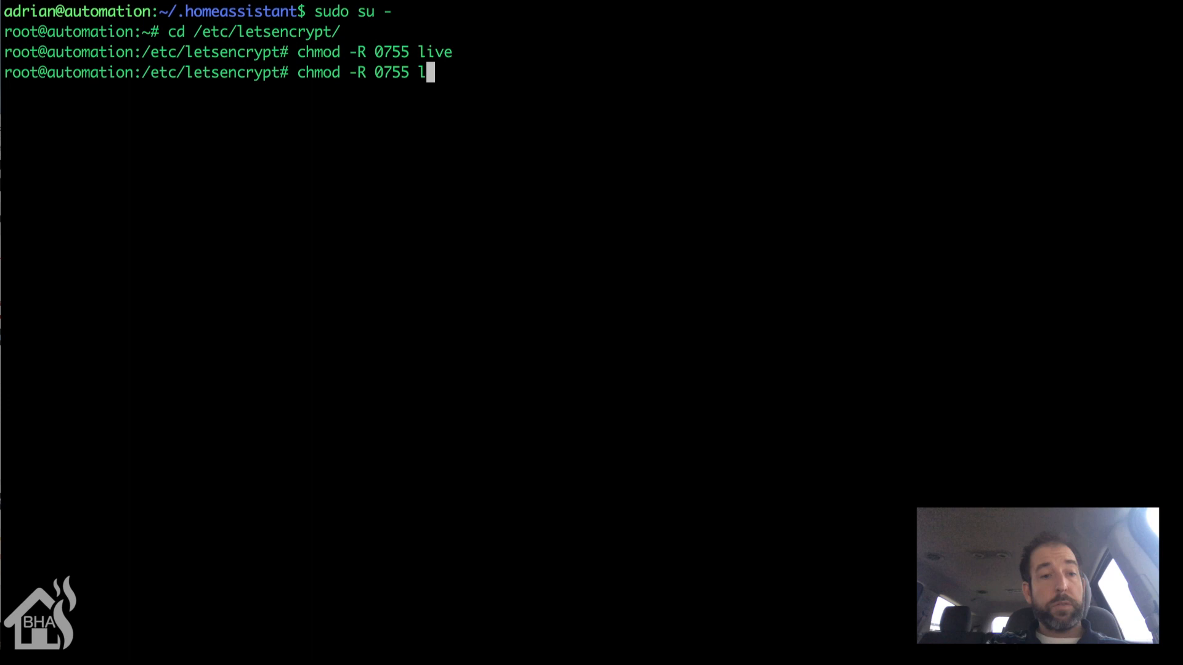
type("archive/")
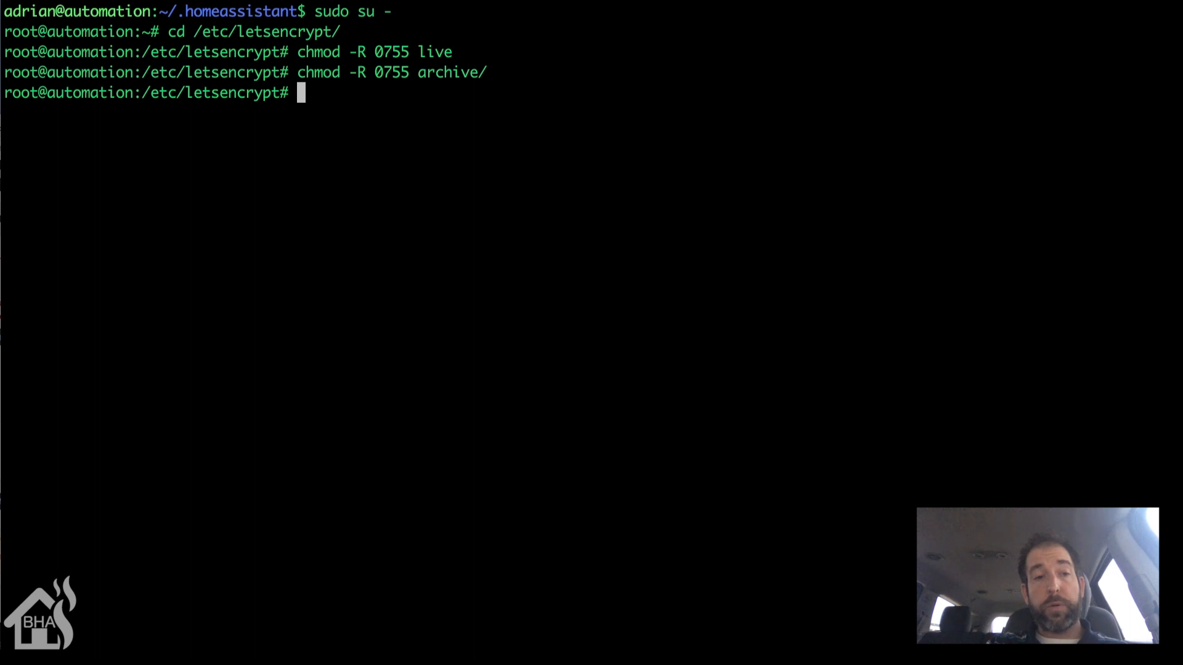
- List the domain's certificate files, exit the root shell and open configuration.yaml
type("cd live/")
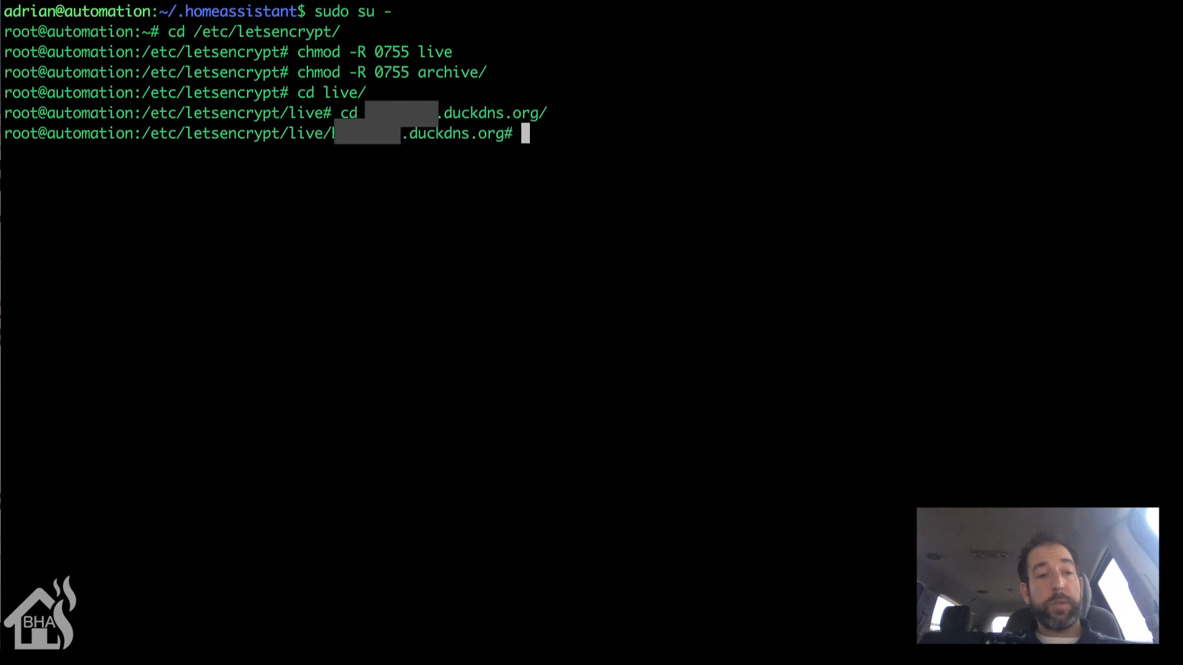
type("ls")
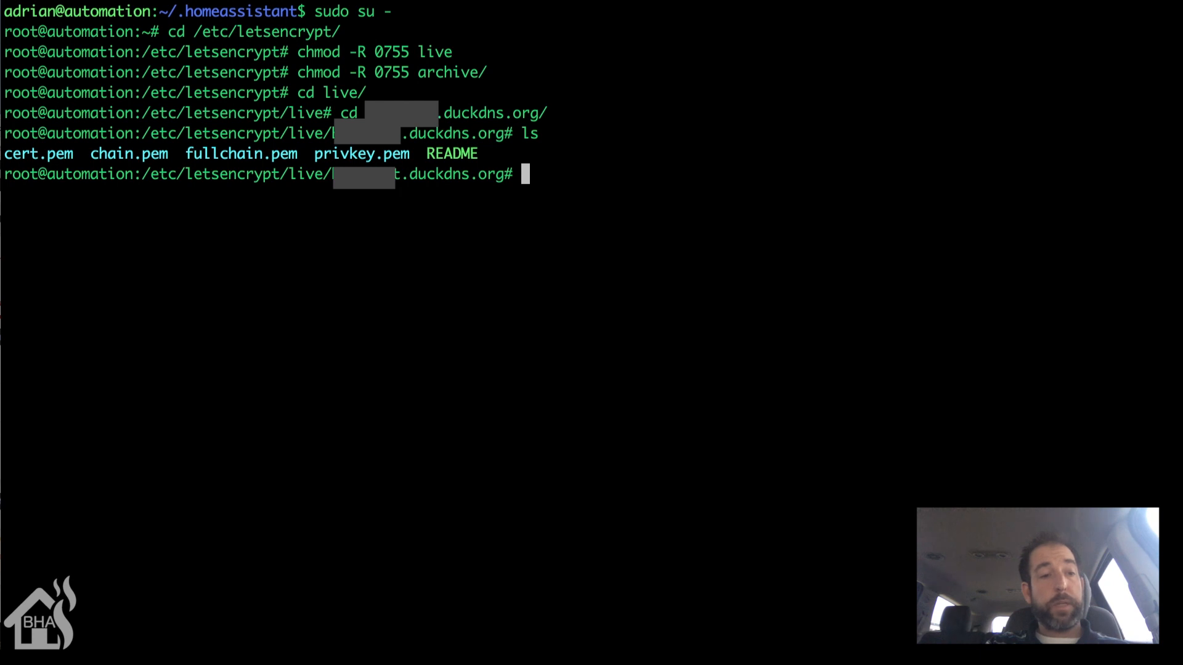
type("exit")
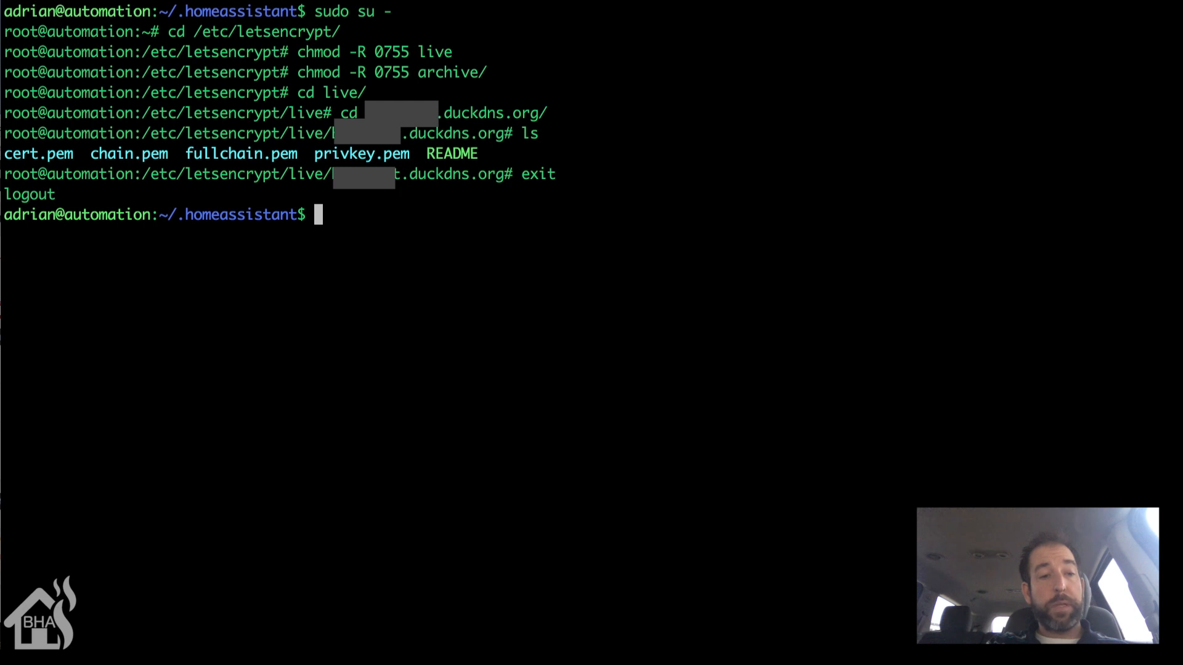
type("sud")
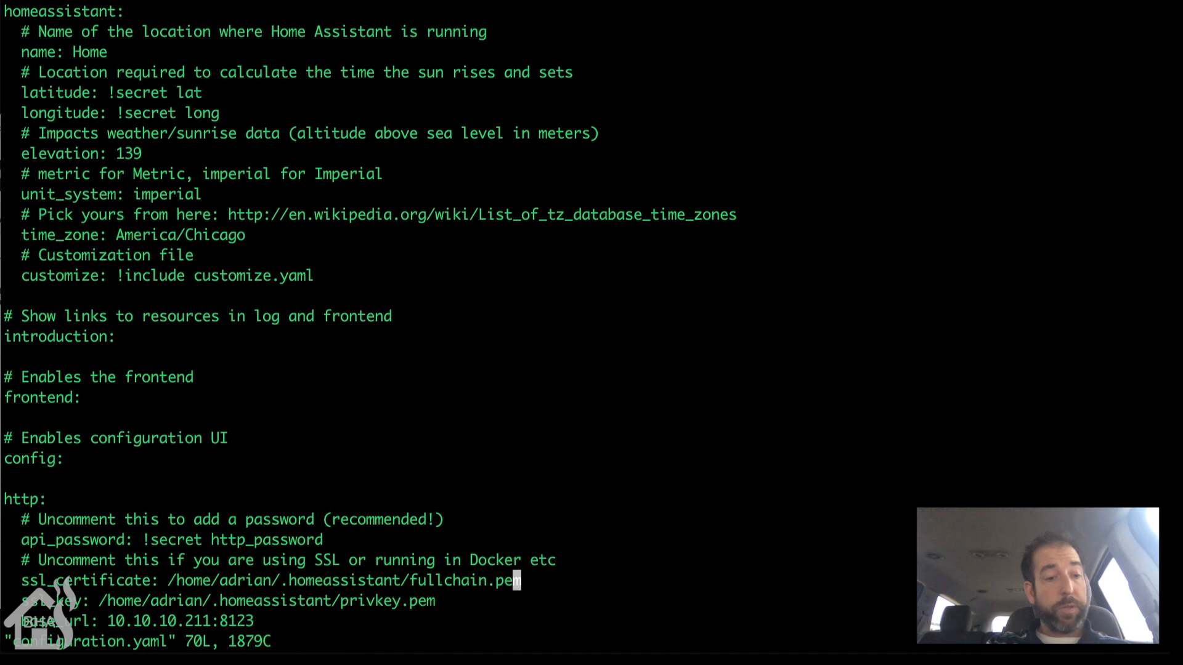
- Change ssl_certificate to /etc/letsencrypt/live/<domain>.duckdns.org/fullchain.pem
key("i")
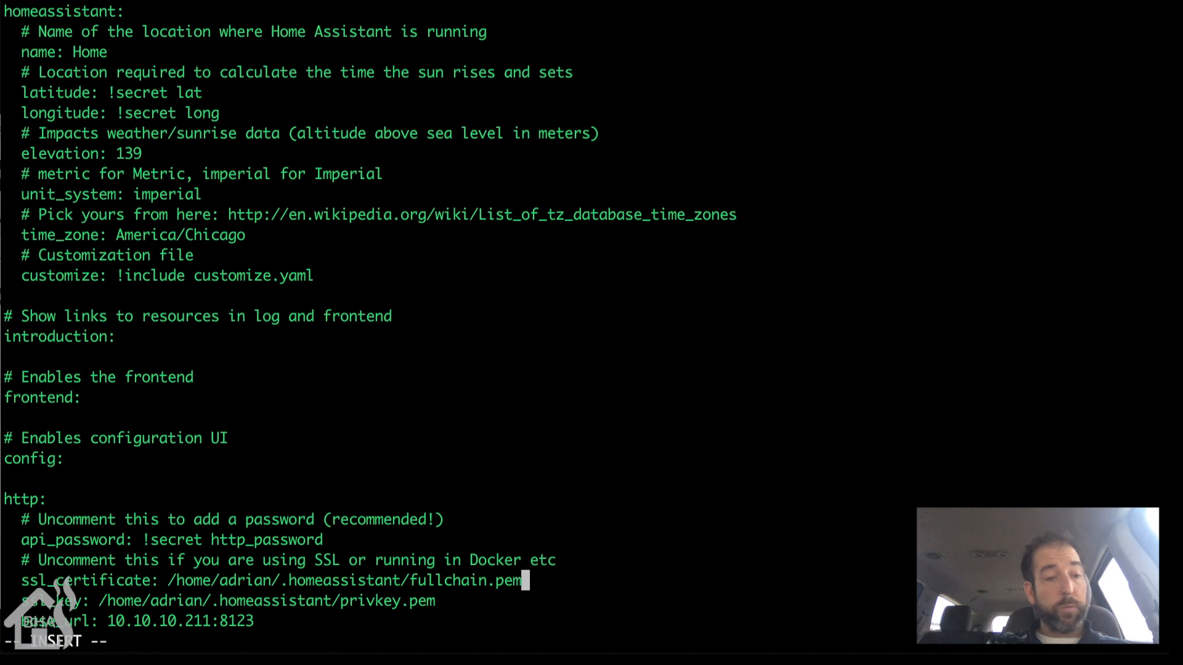
key("BackSpace")
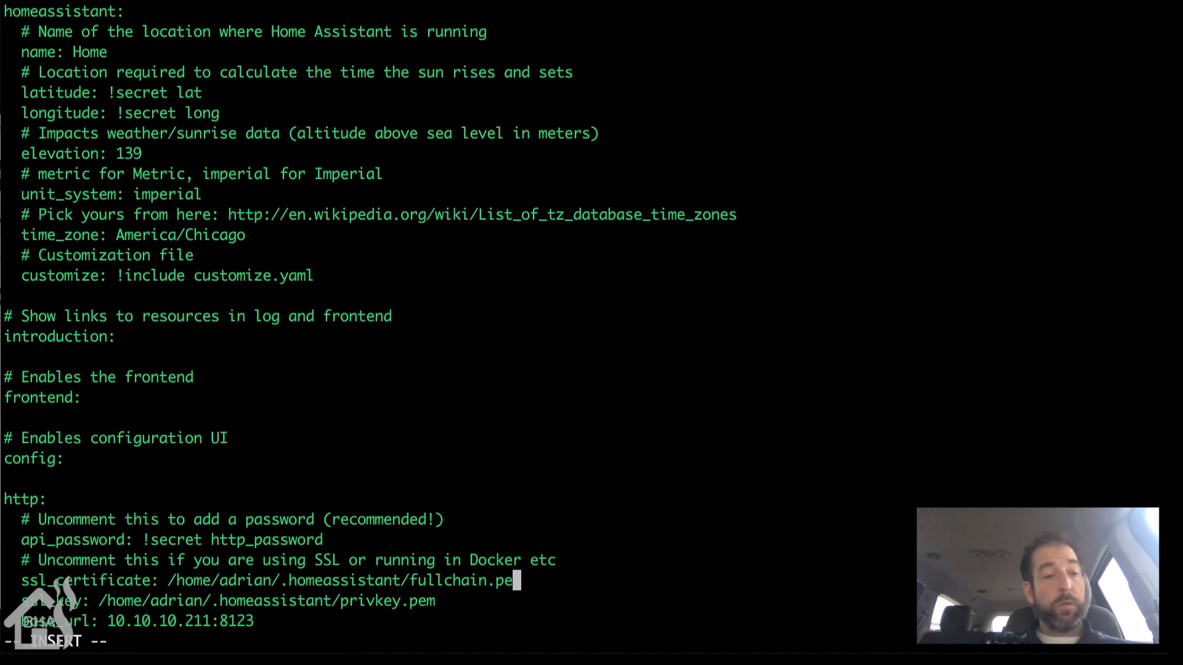
key("BackSpace")
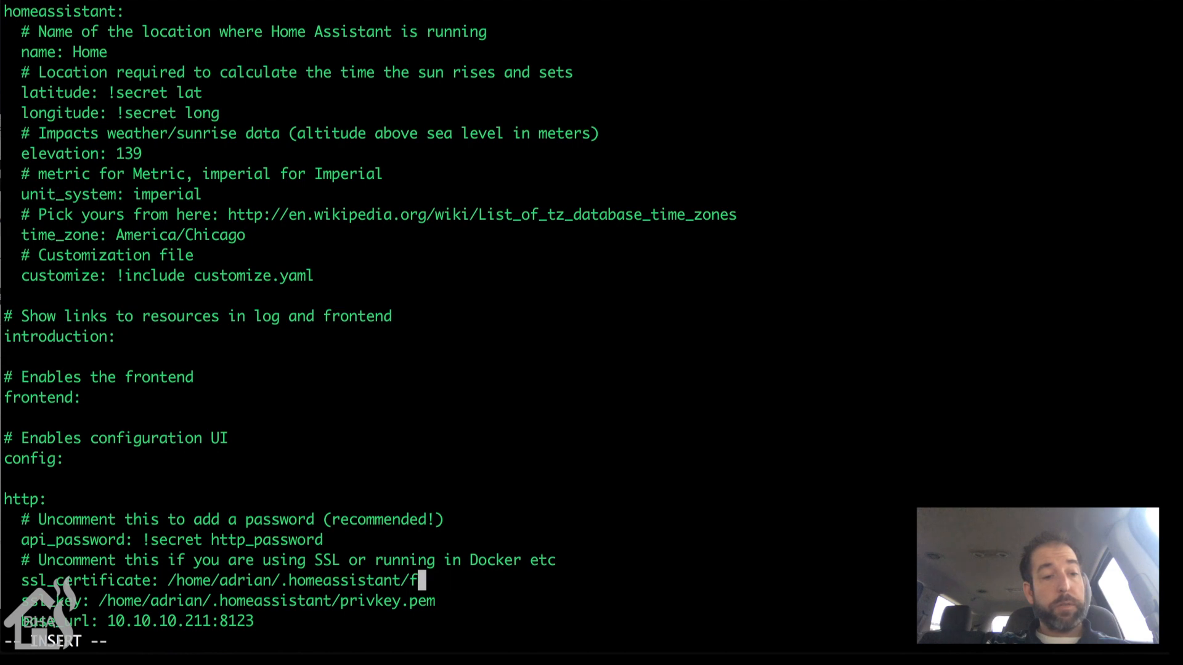
key("BackSpace")
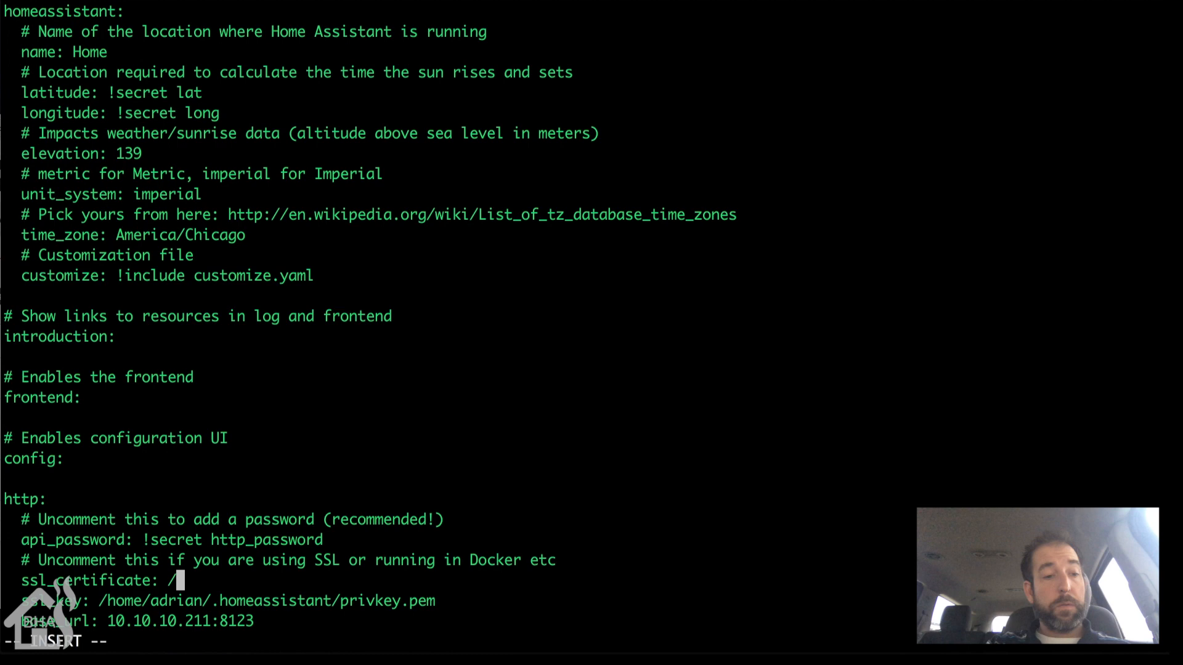
type("et")
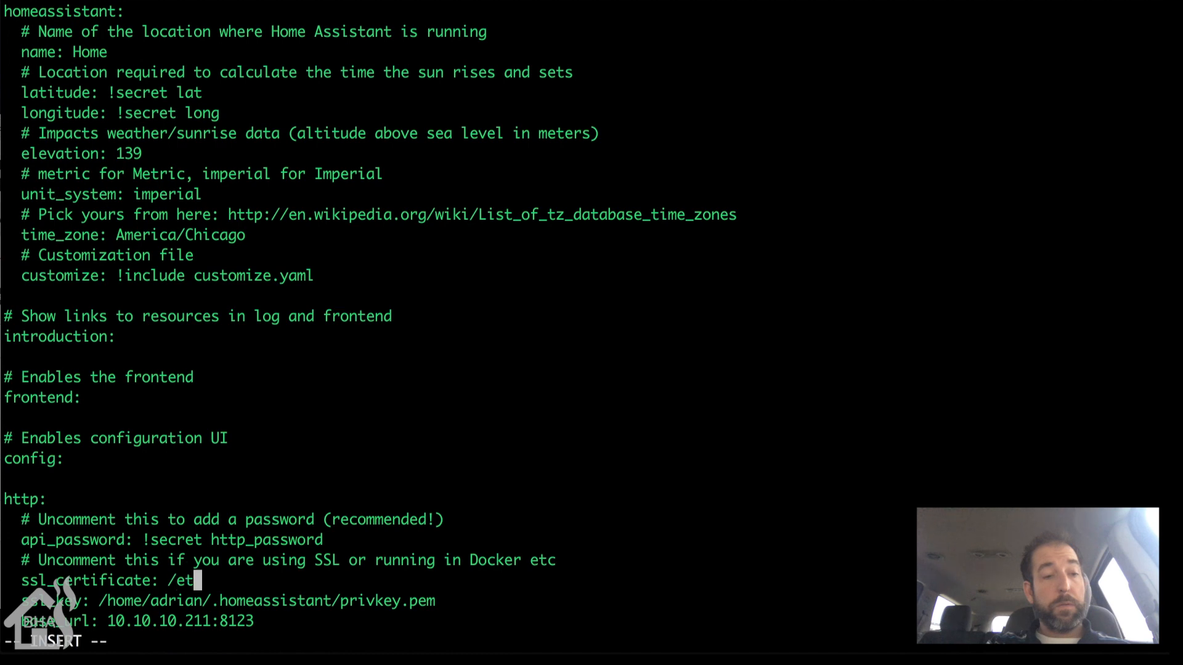
type("c/lets")
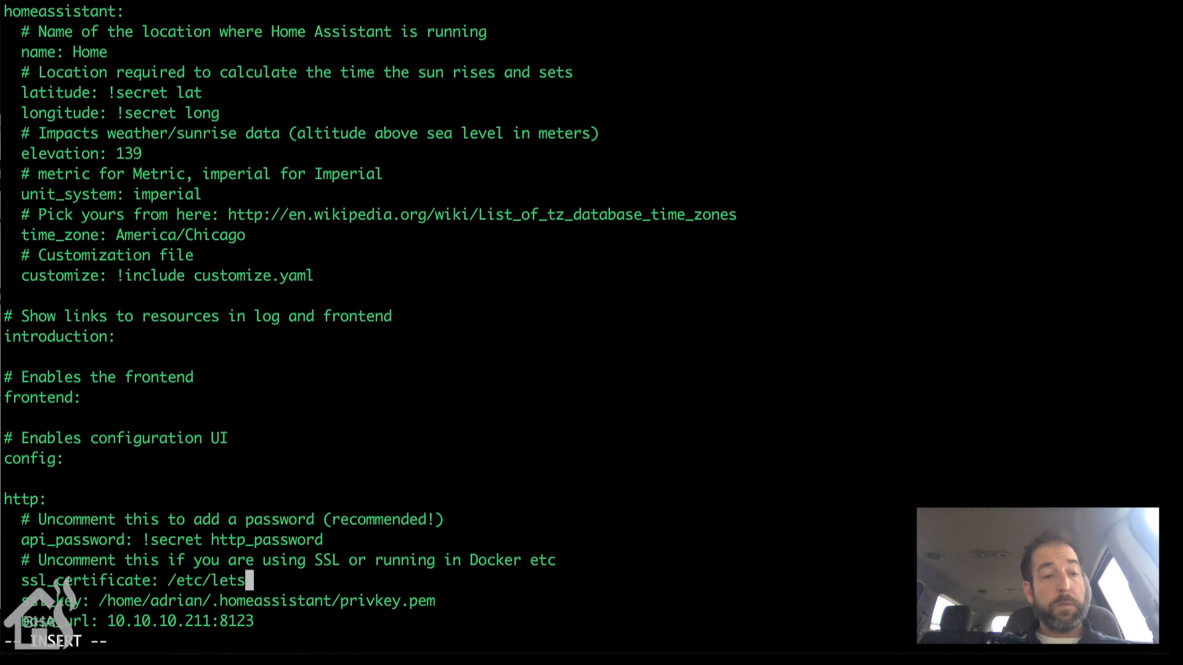
type("encr")
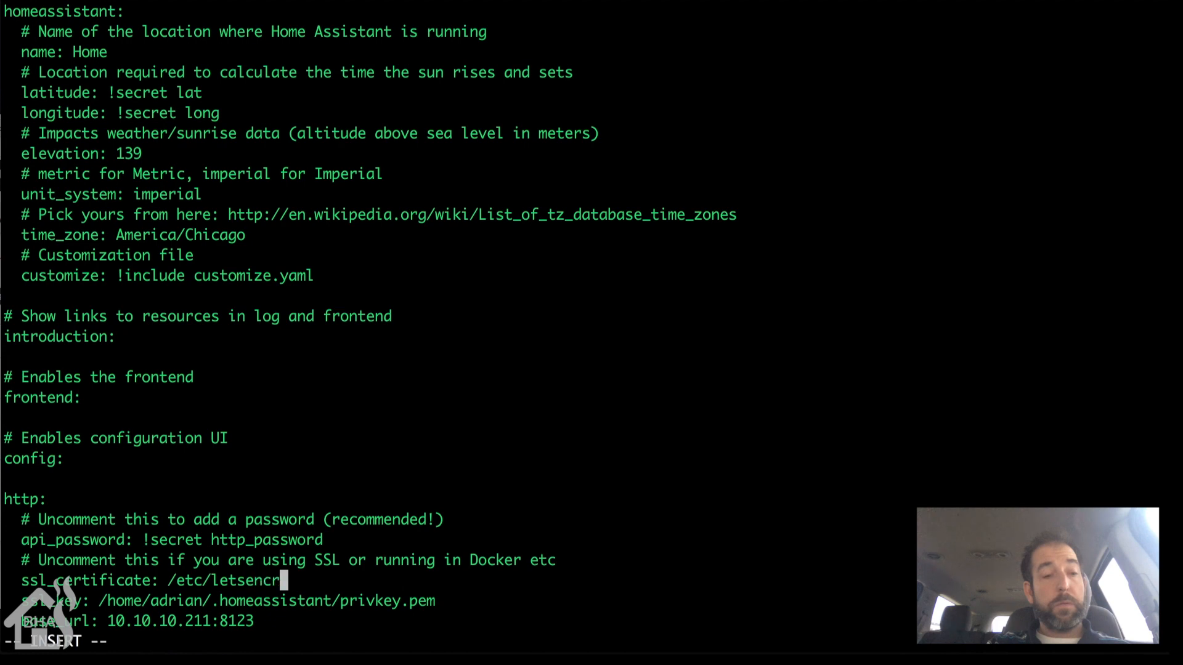
type("ypt")
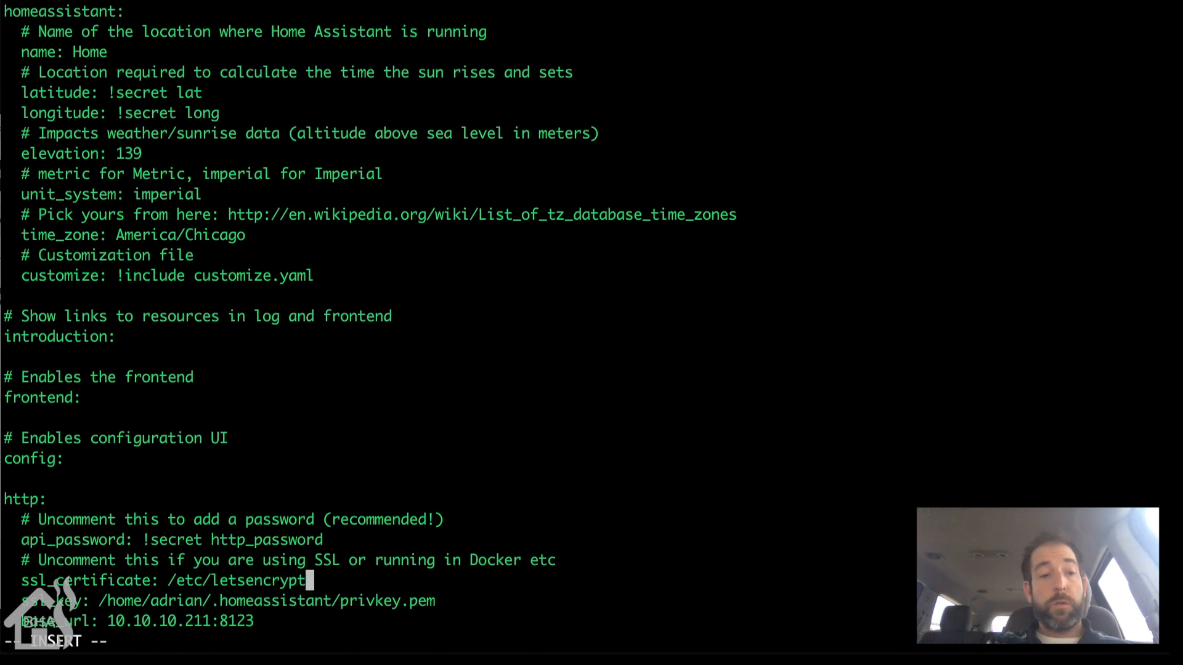
type("/live")
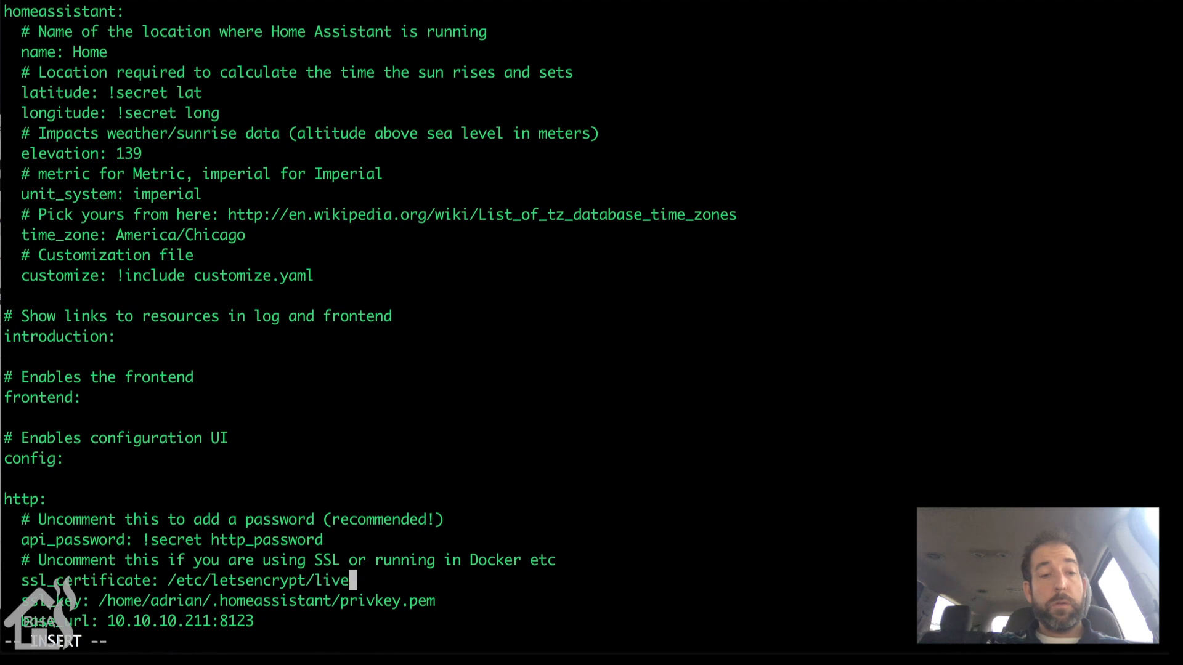
type("/")
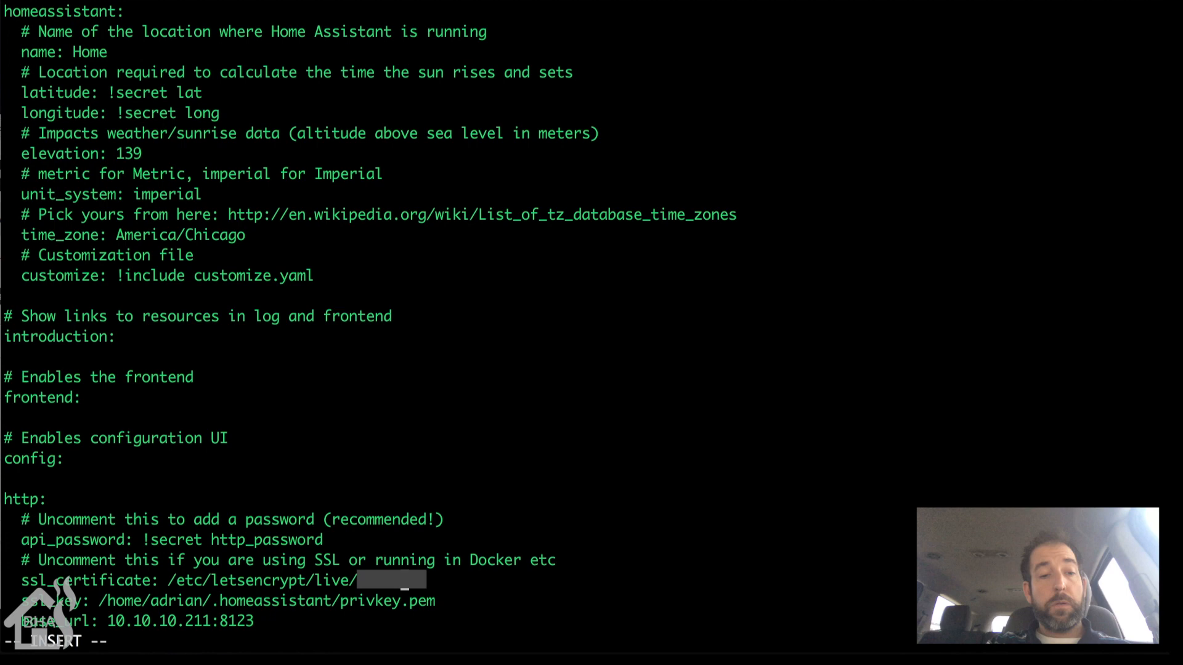
type(".duckdns")
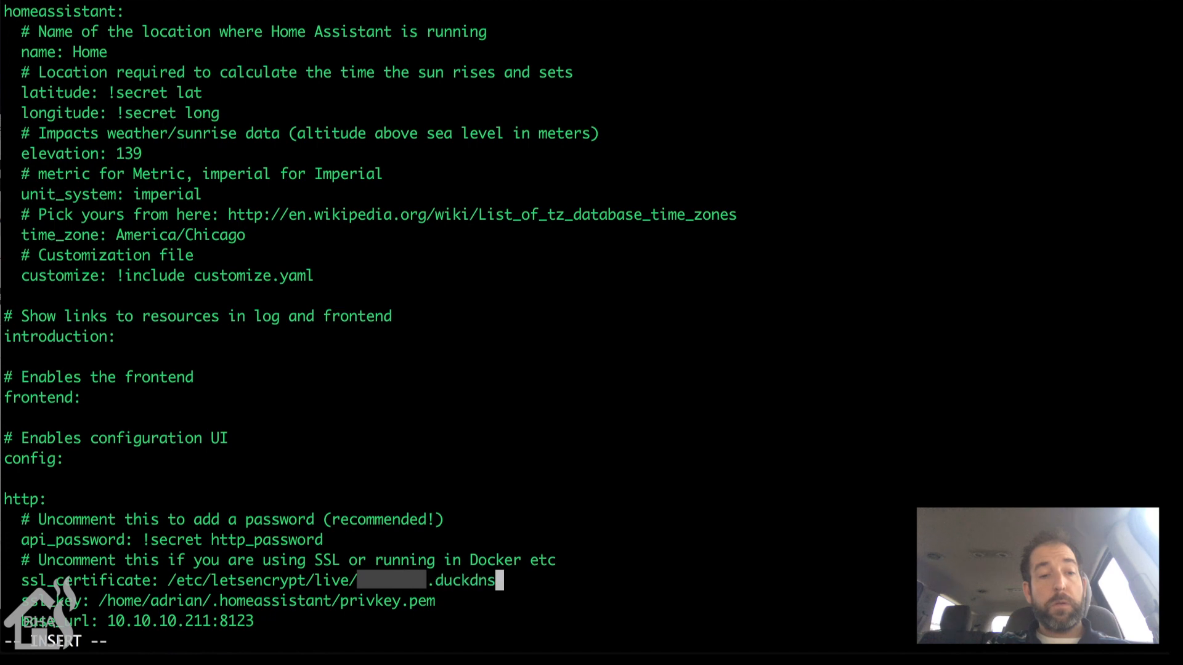
type(".org/fu")
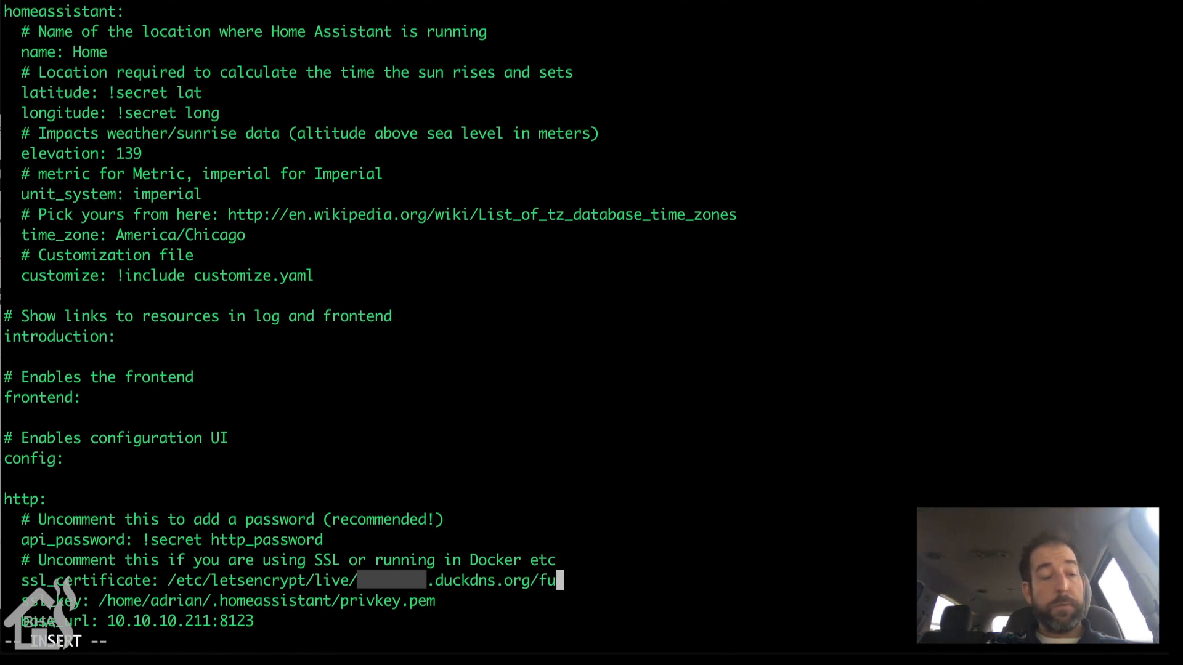
type("llchain.pem")
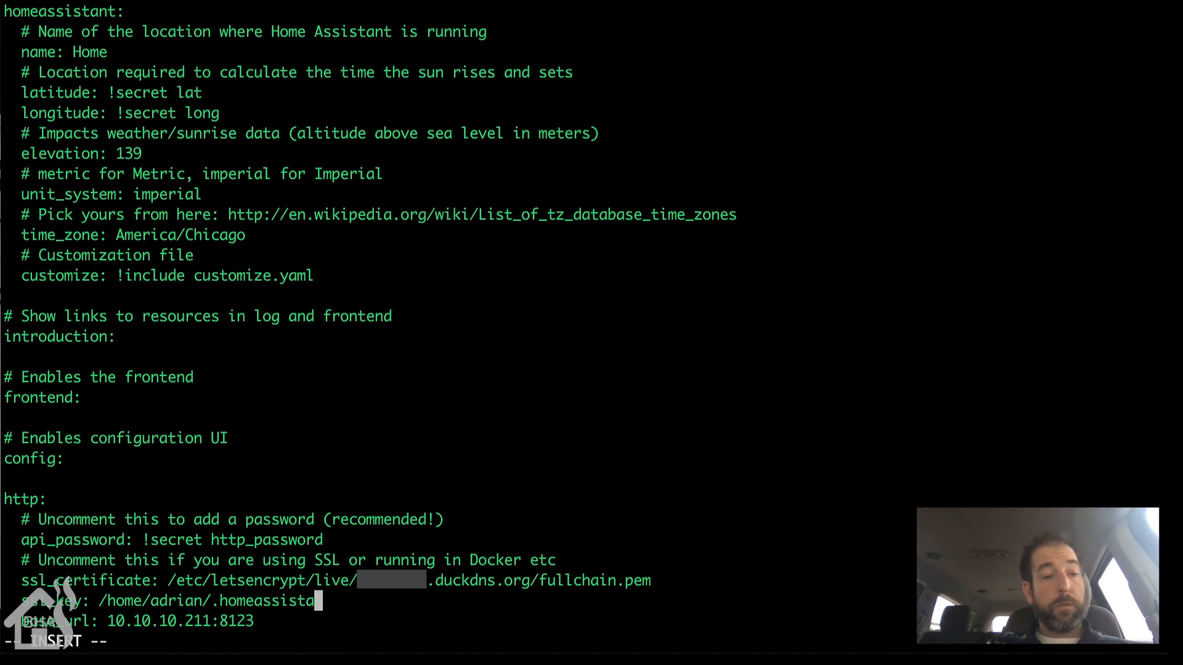
- Set ssl_key to /etc/letsencrypt/live/<domain>.duckdns.org/privkey.pem, edit base_url, and save
key("BackSpace")
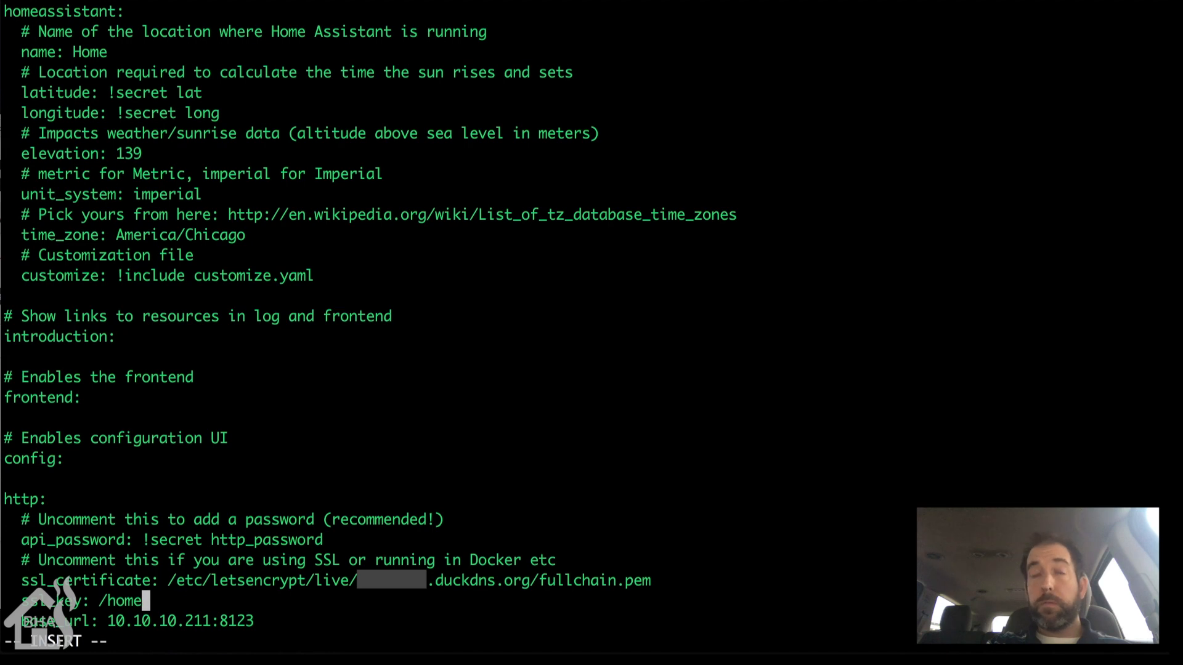
type("etc/")
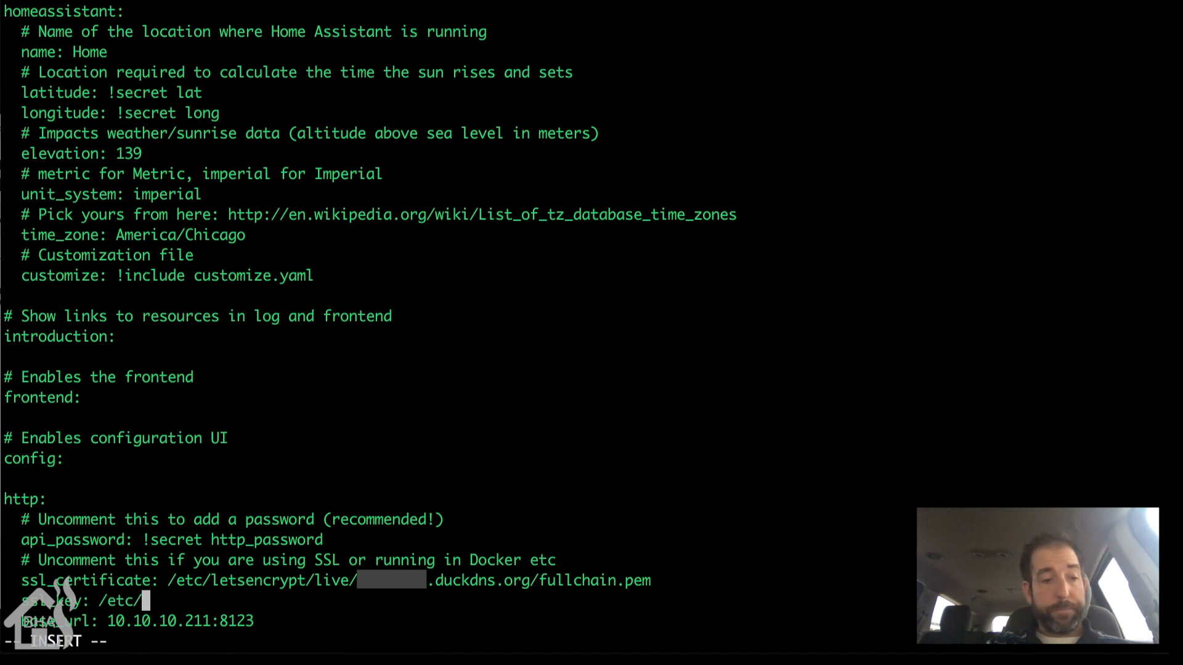
type("letsencr")
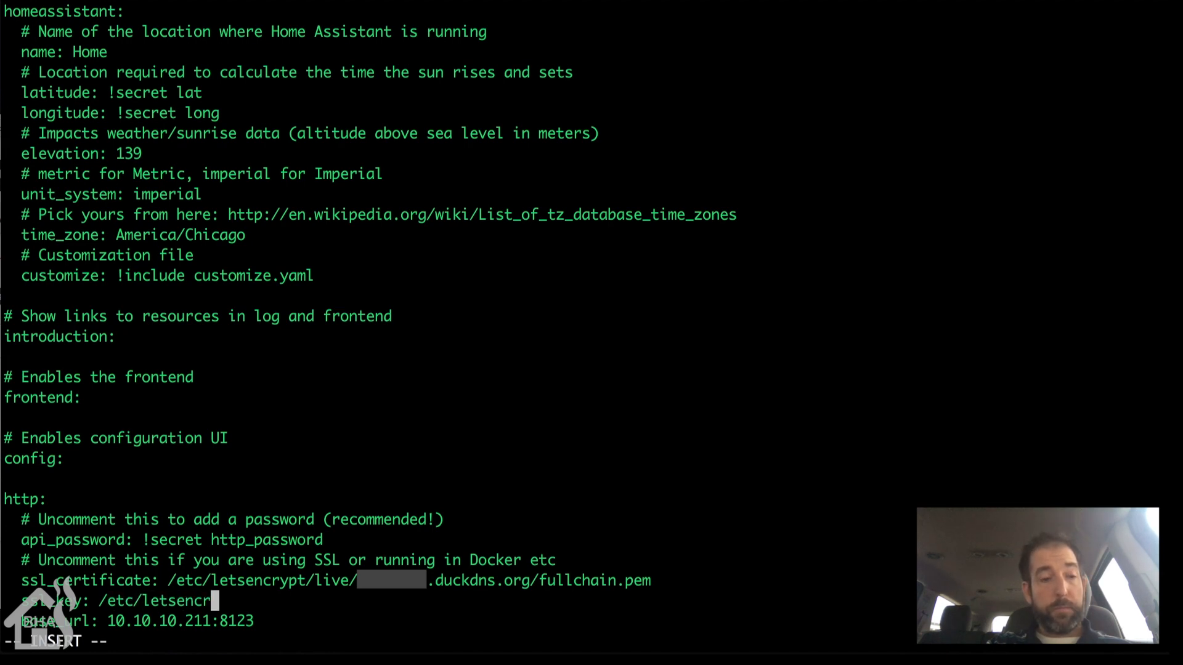
type("u")
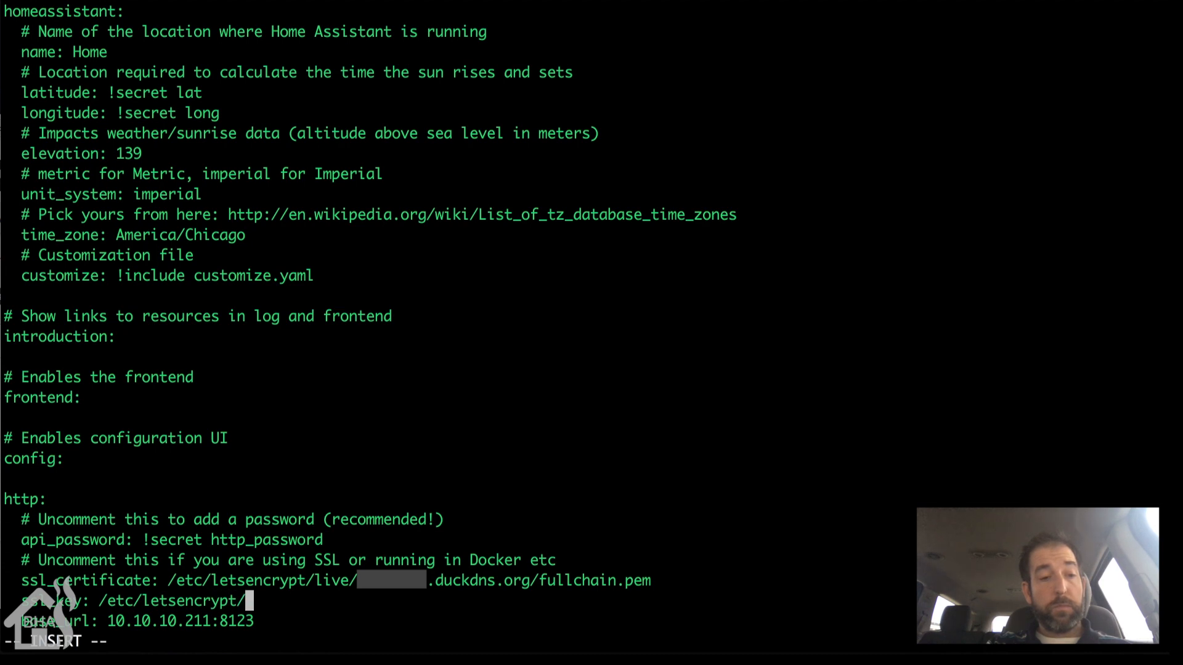
type("live/")
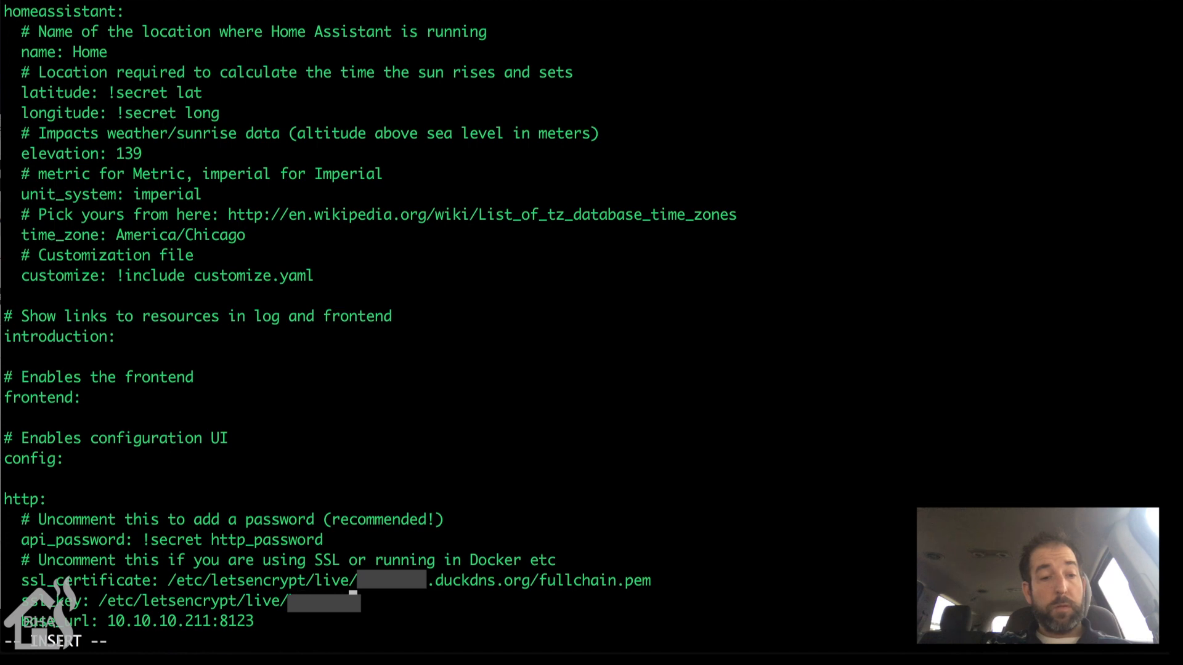
type(".duckdns.")
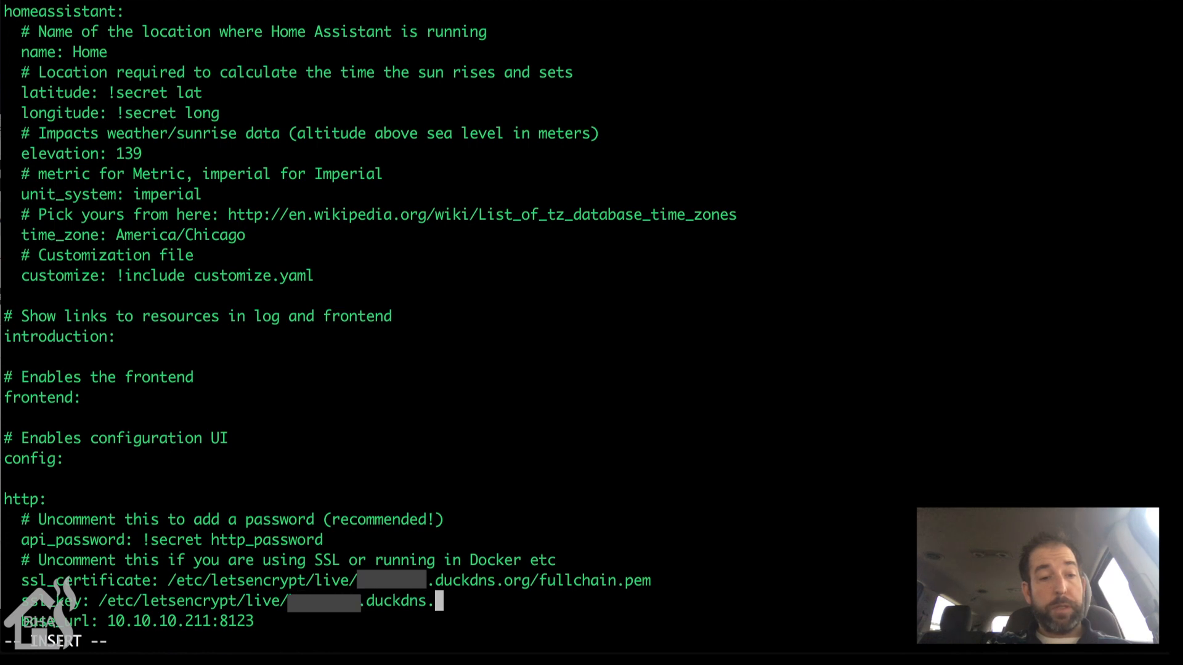
type("org/")
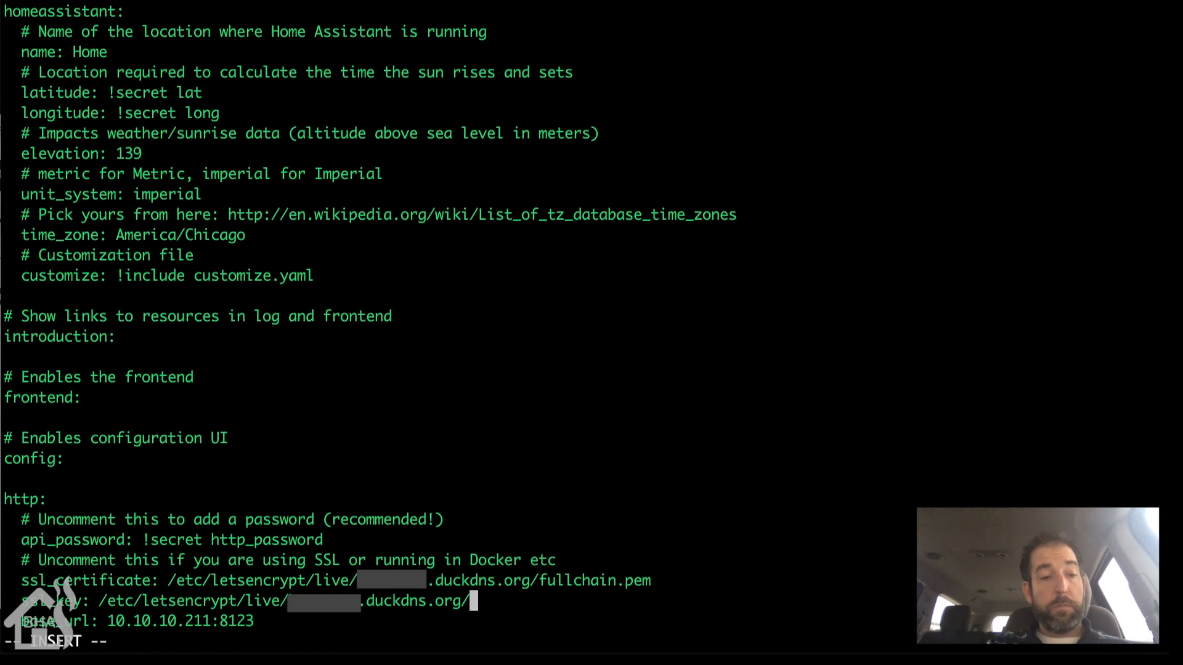
type("pri")
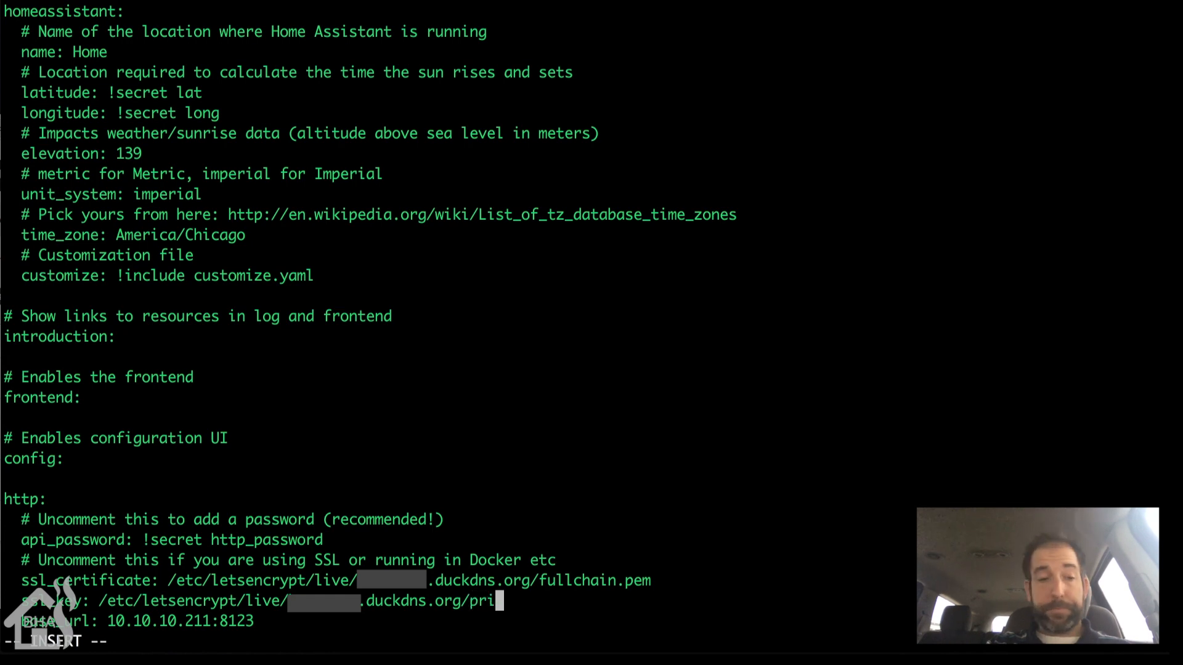
type("vkey.pem")
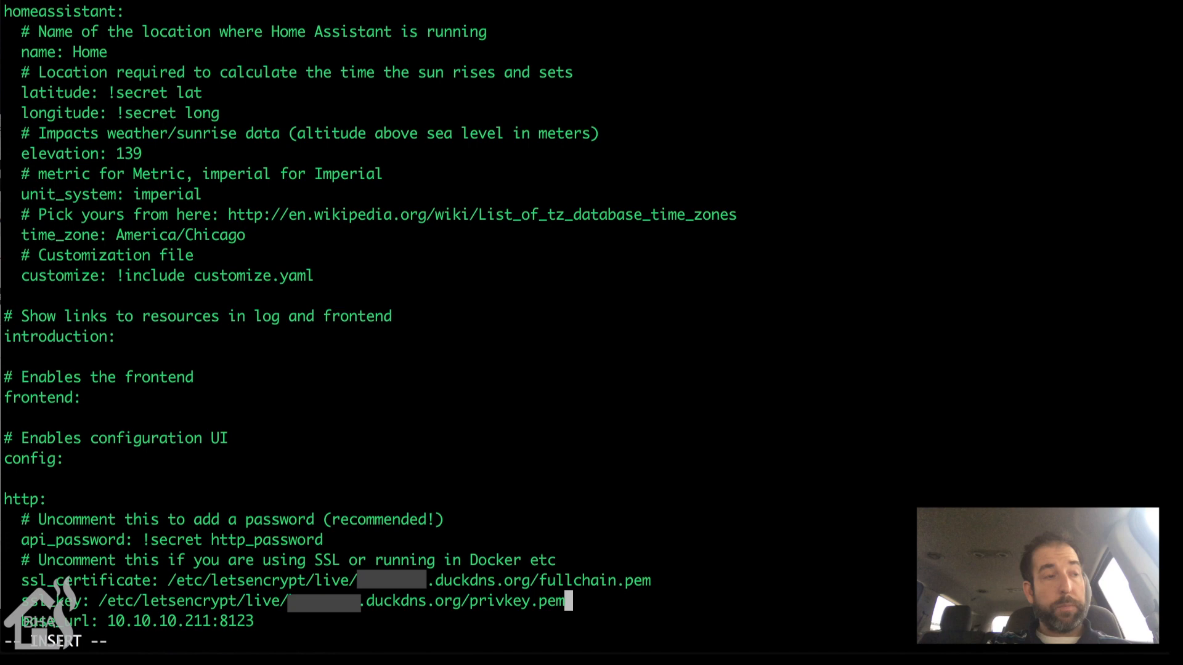
mouse_move(256, 621)
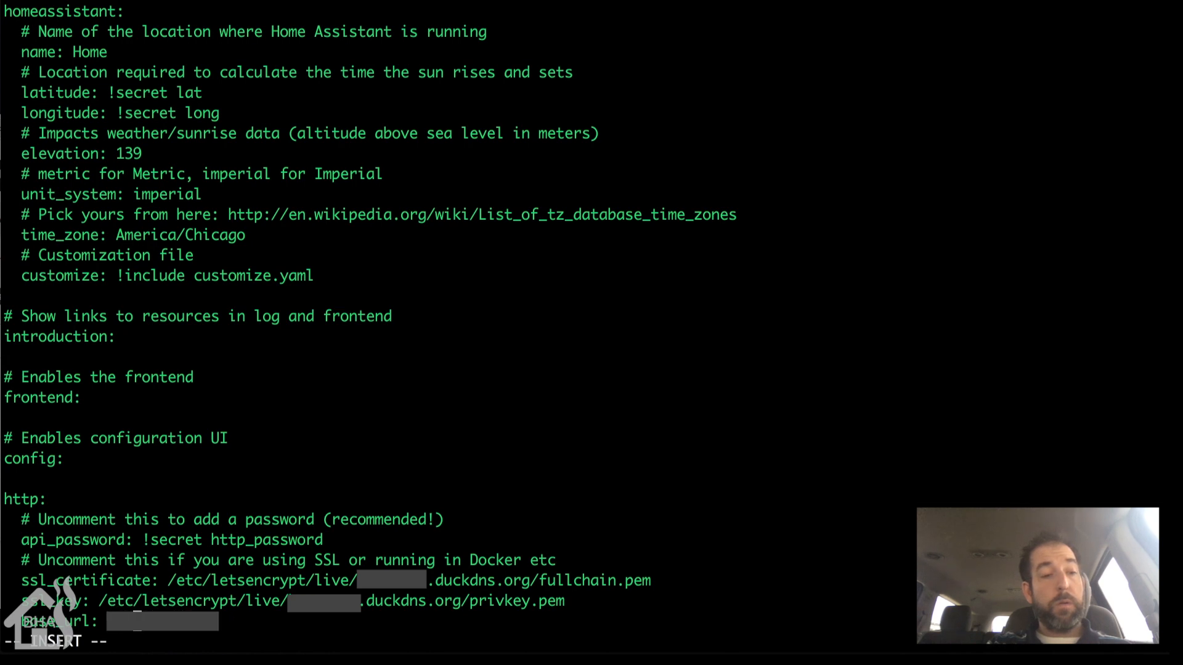
type("23")
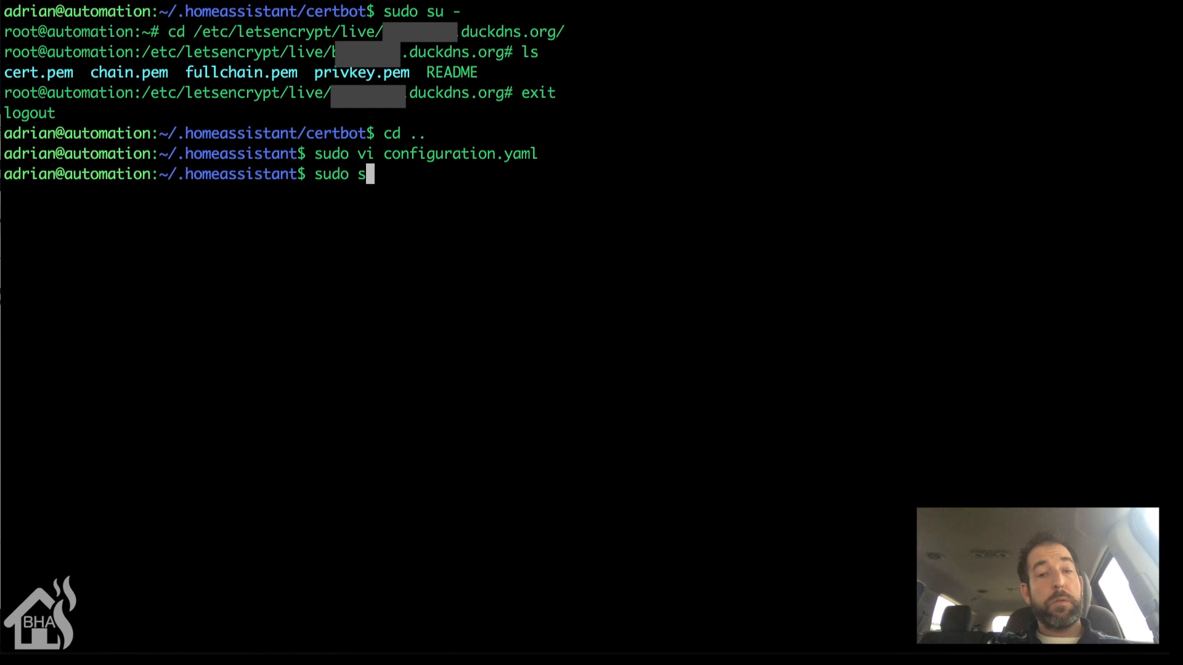
type("ystemc")
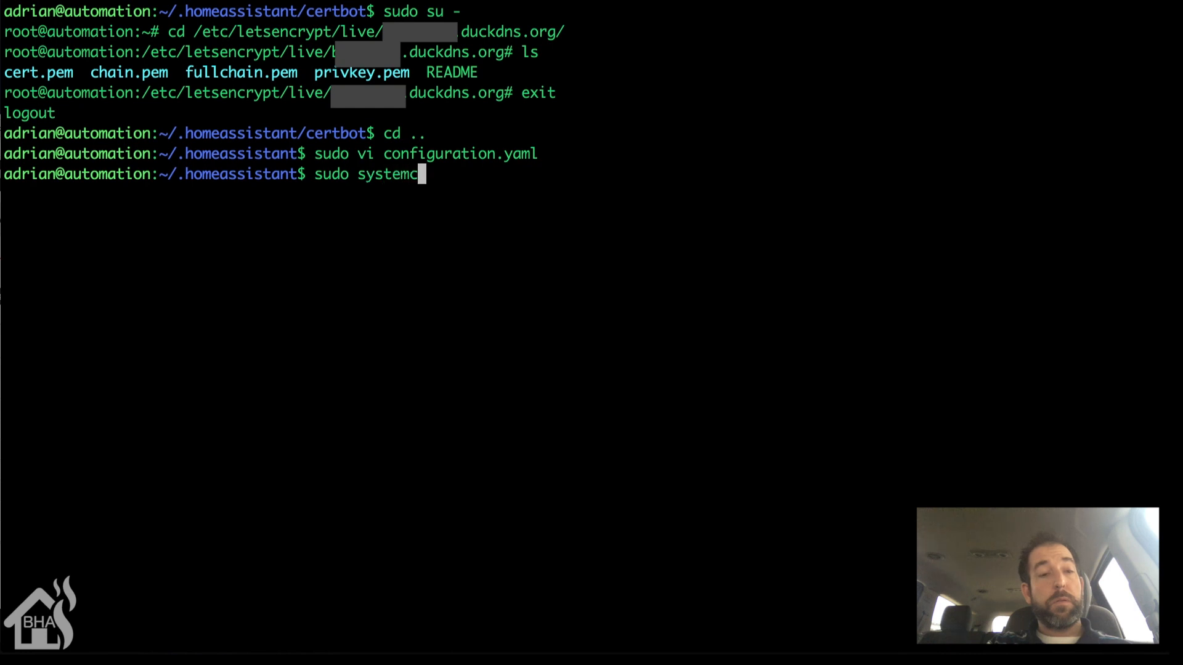
type("tl start")
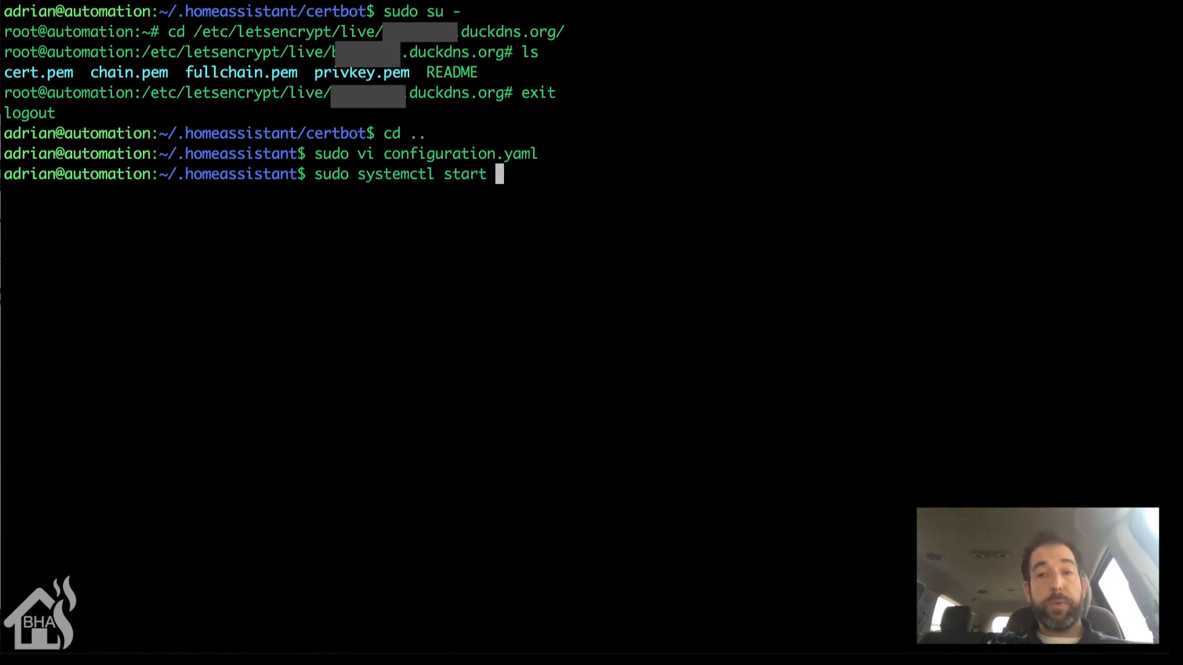
type("home-as")
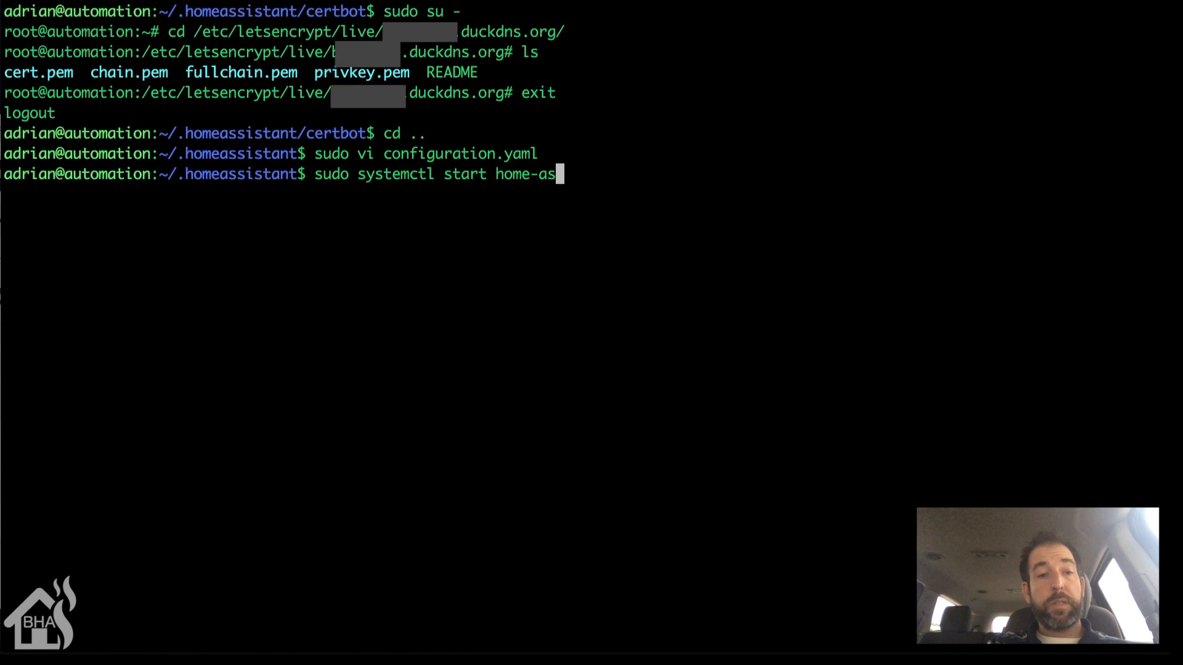
type("s")
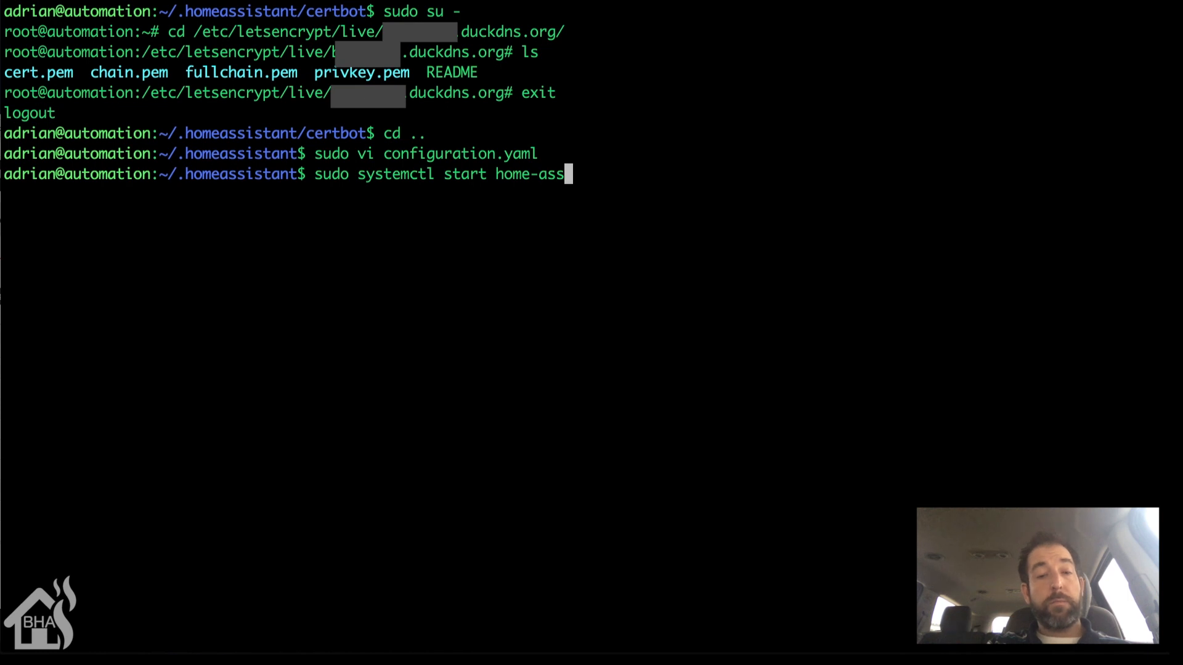
key("BackSpace")
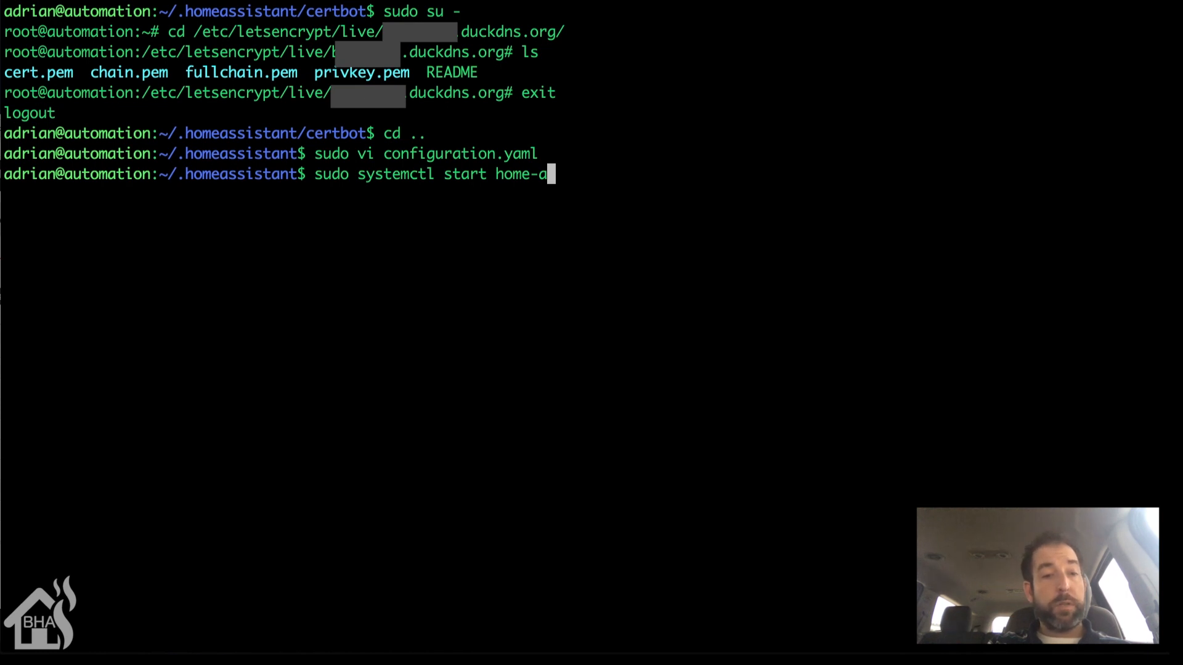
type("ssistant")
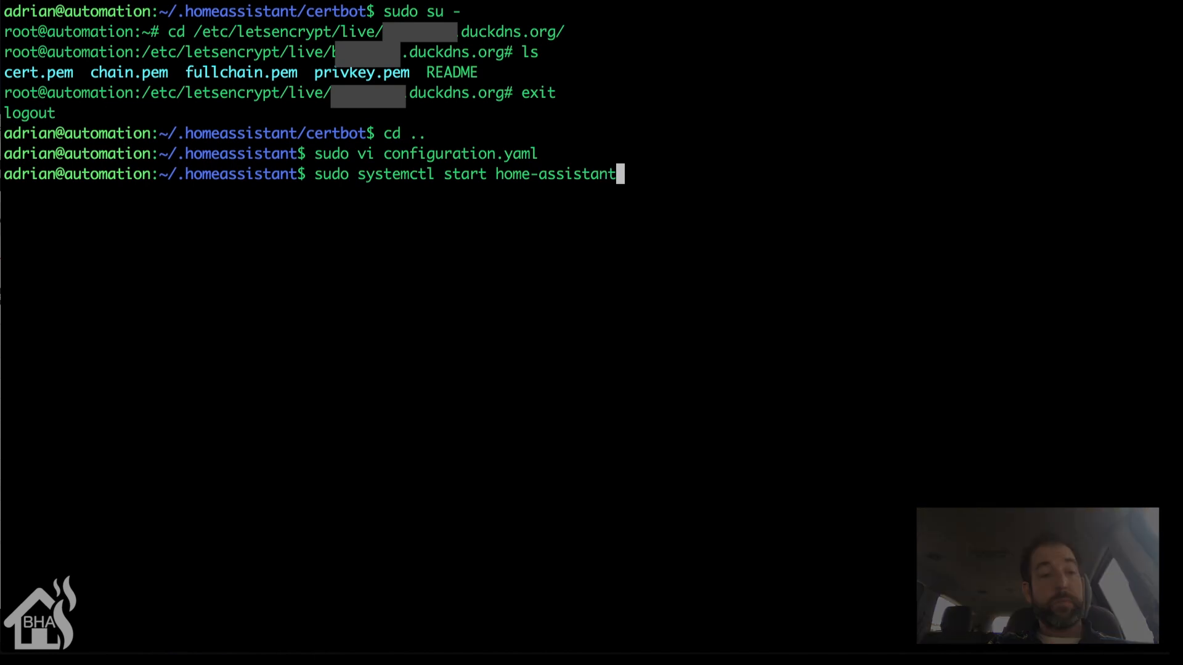
type("@adrian.ser")
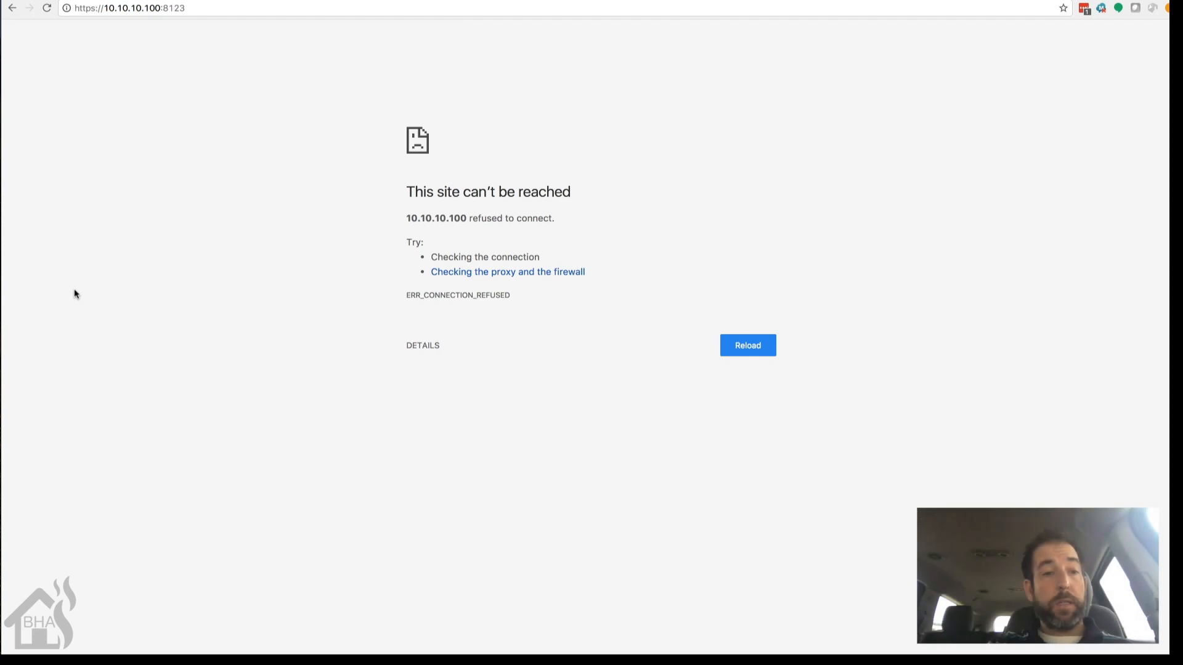
left_click(128, 8)
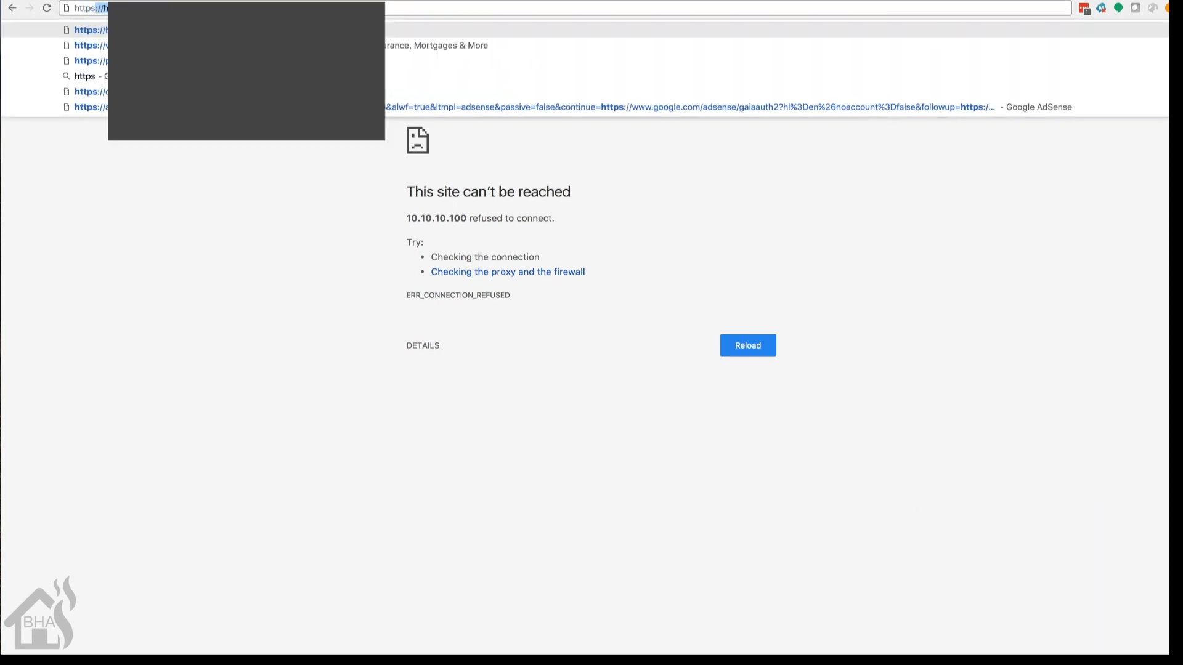
type("b")
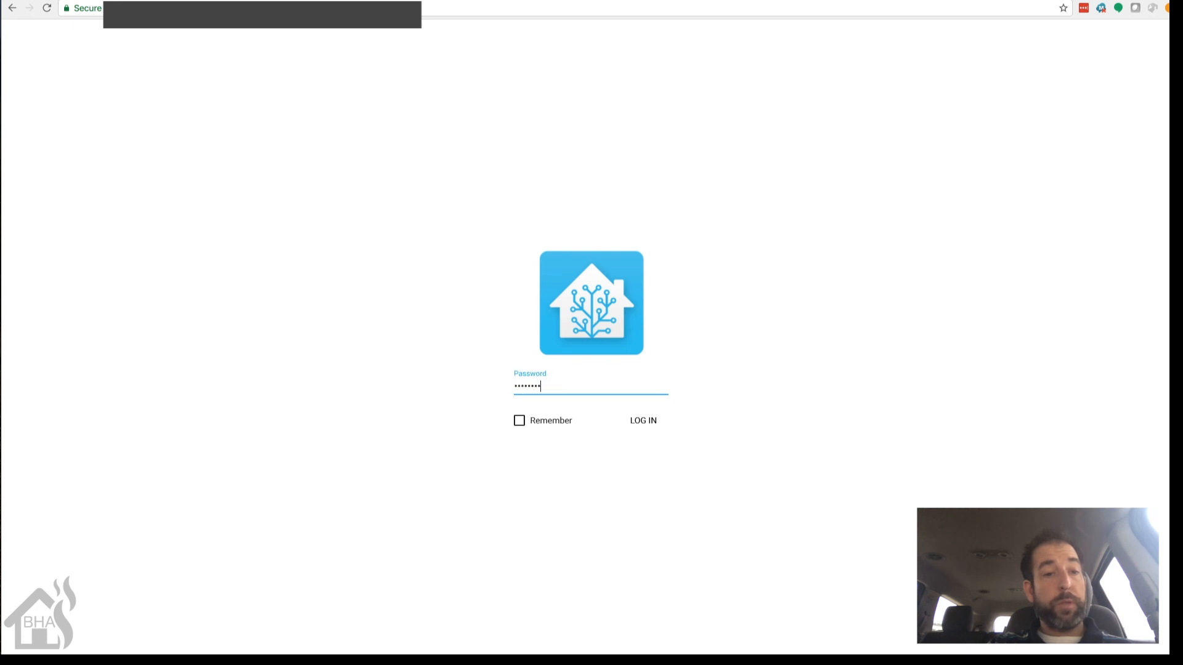
left_click(642, 420)
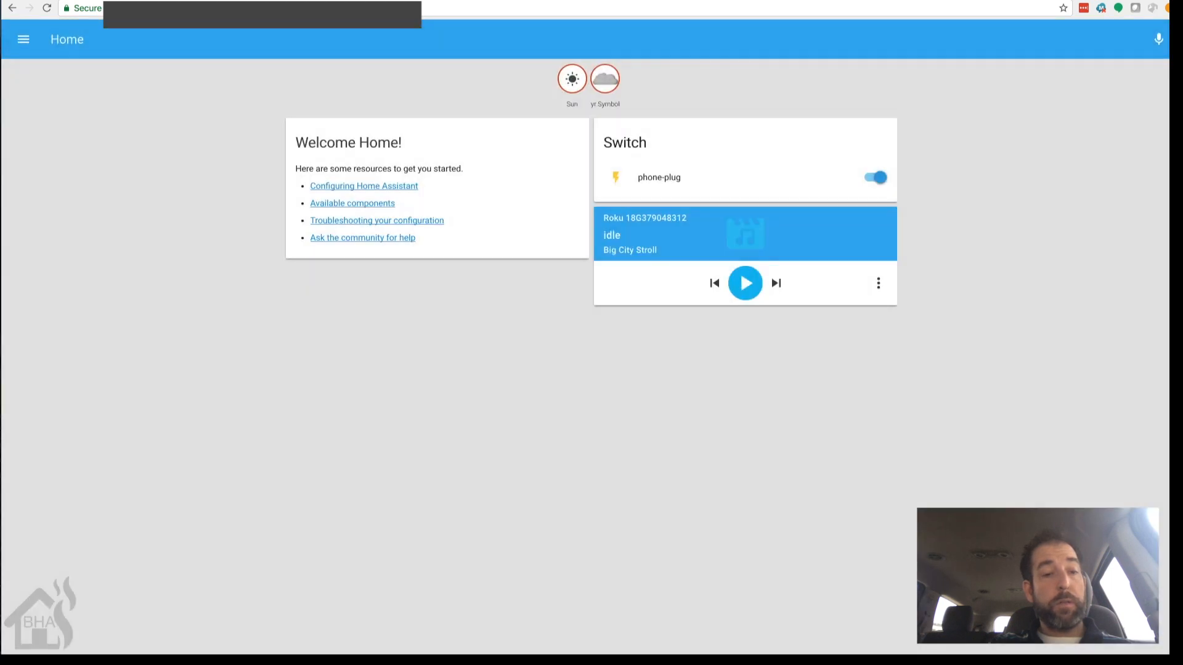